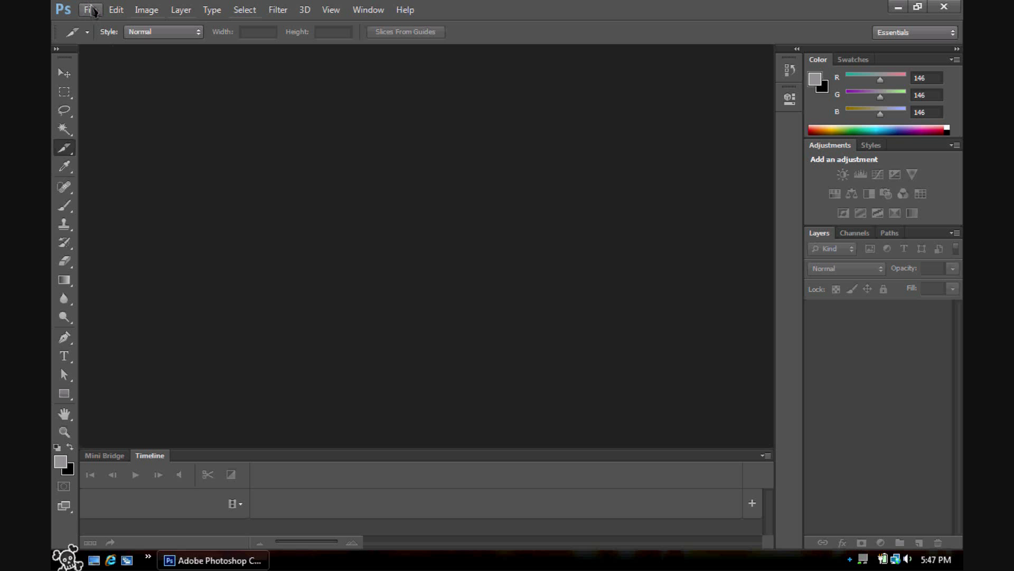
Create a new 1015 × 1015 px white document at 72 ppi via File > New
left_click(89, 10)
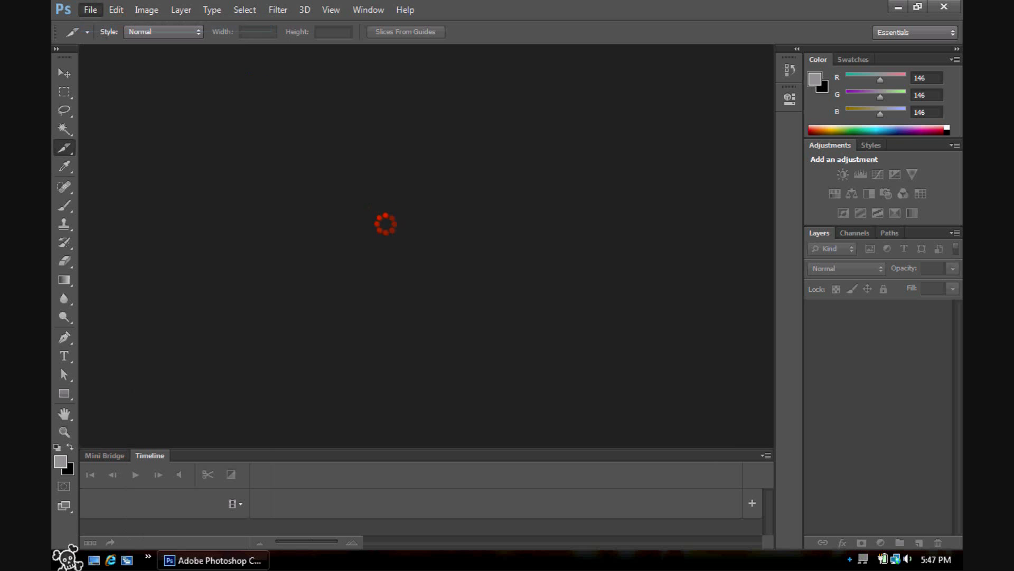
left_click(89, 9)
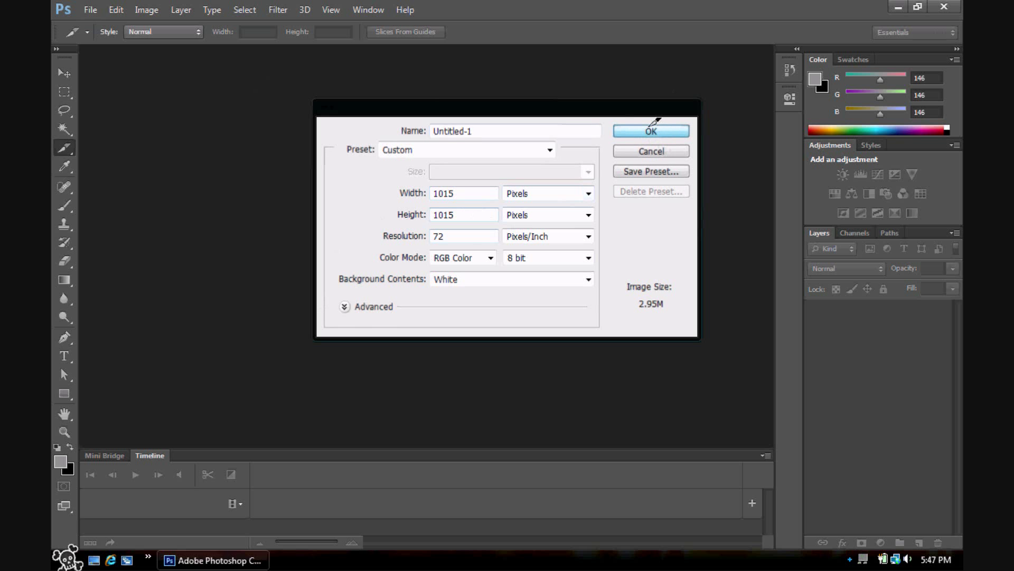
left_click(650, 131)
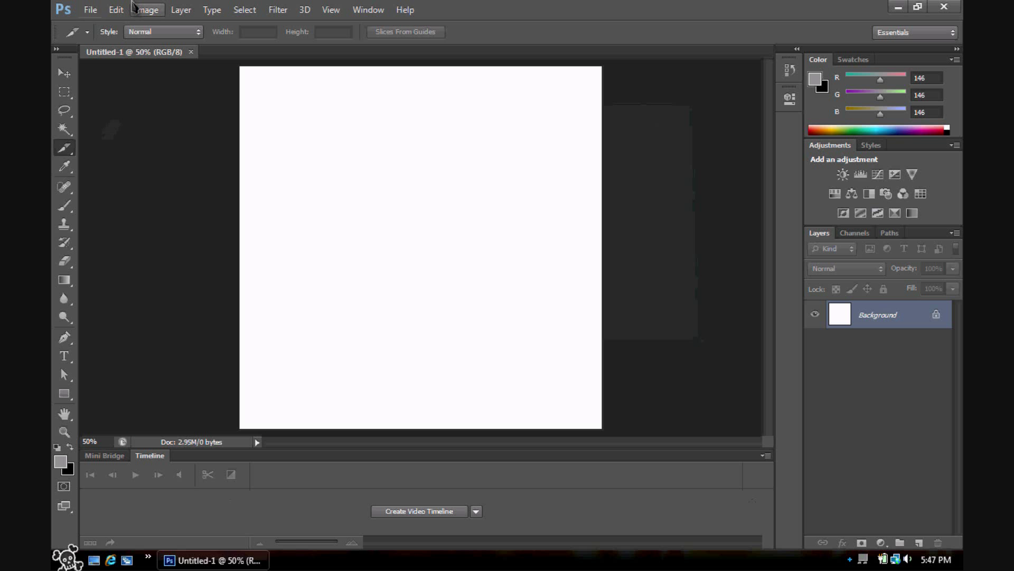
mouse_move(116, 9)
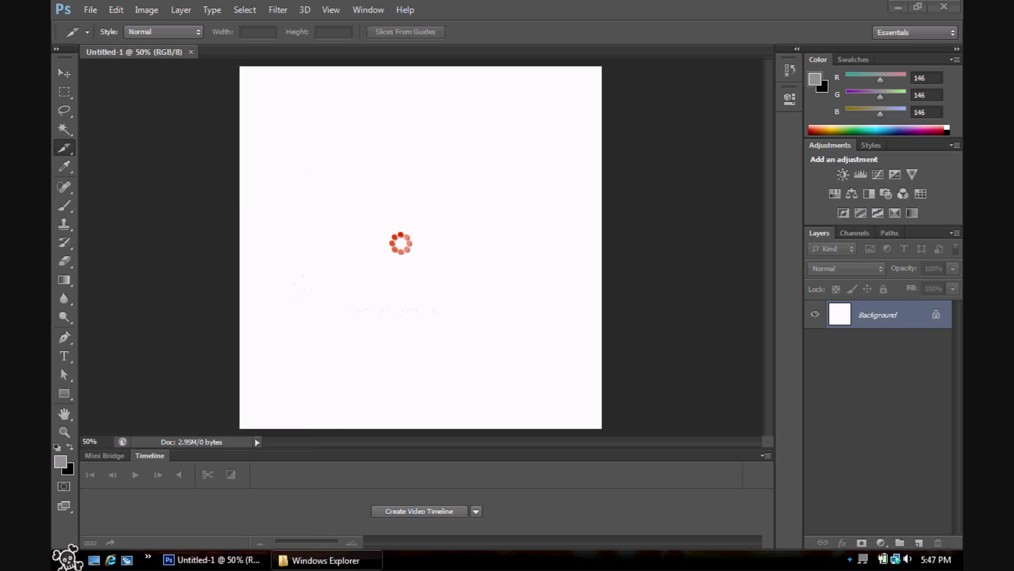
Browse the Pictures folder thumbnails for a background image to place on the canvas
left_click(326, 560)
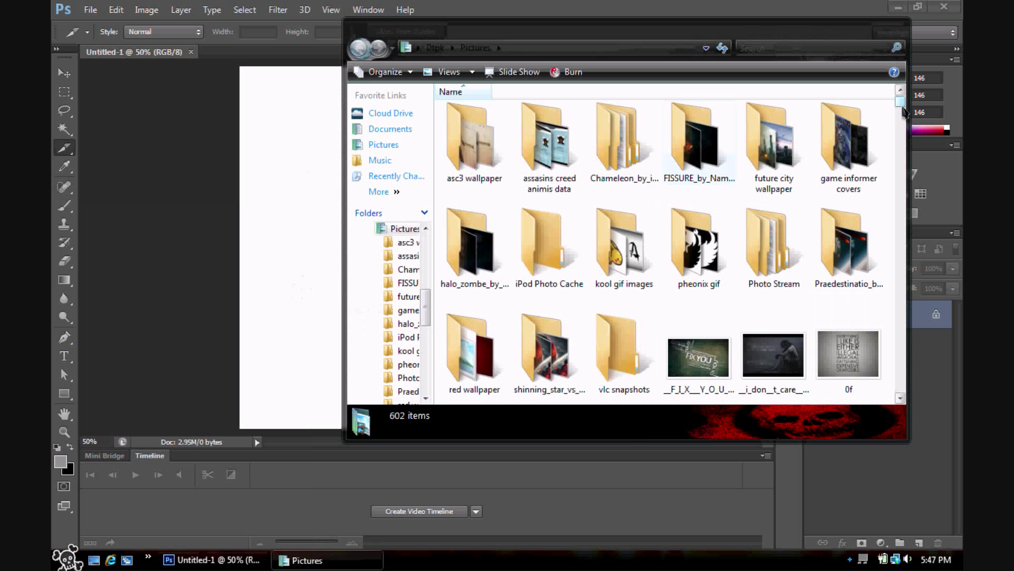
scroll("down", 3)
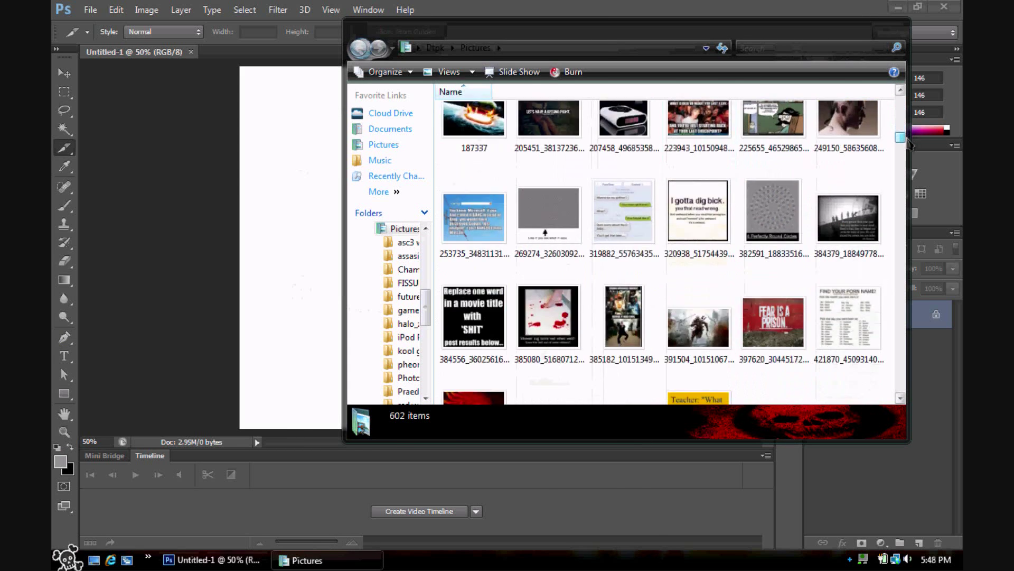
scroll("down", 3)
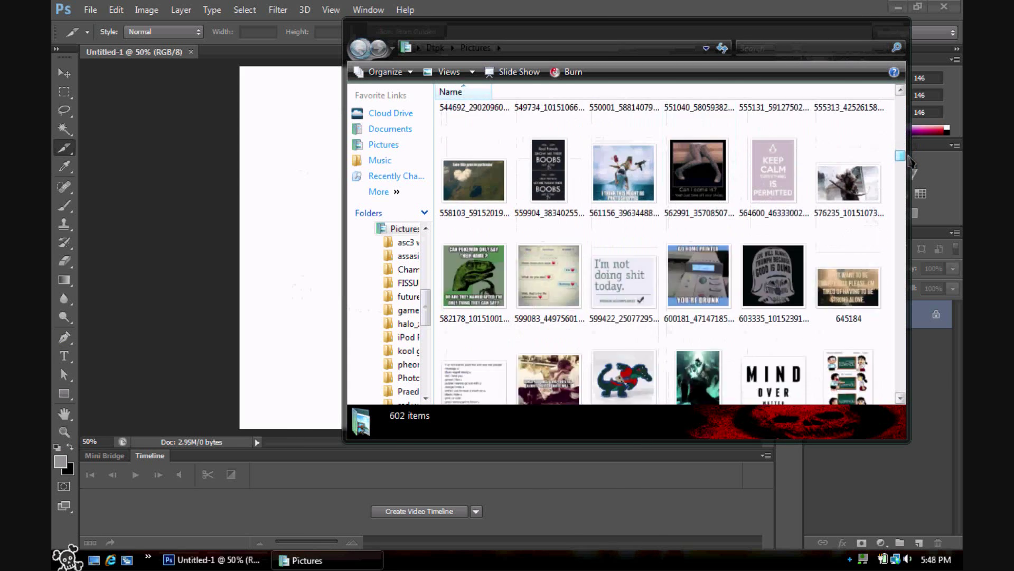
scroll("down", 3)
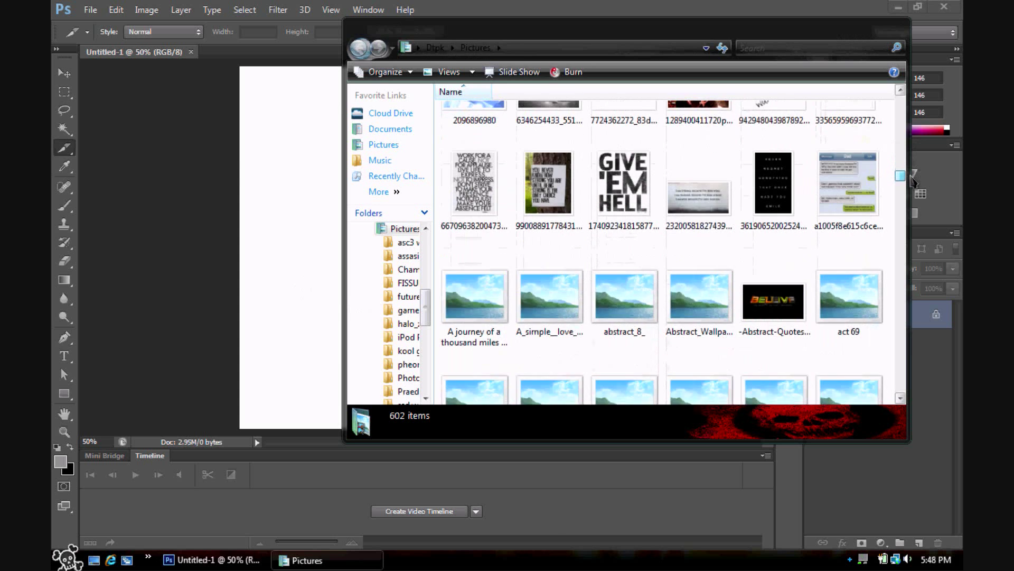
scroll("down", 3)
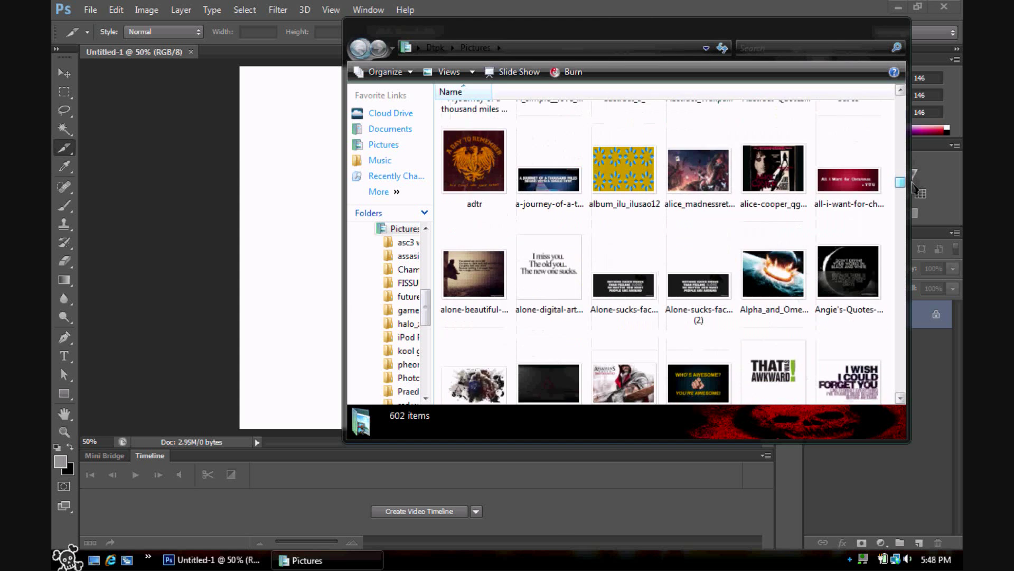
scroll("down", 3)
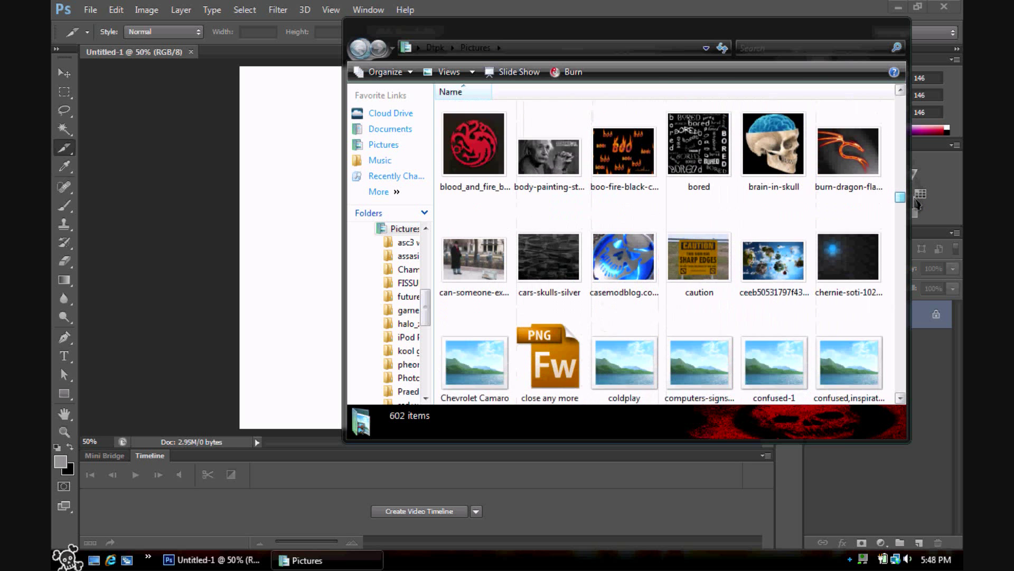
scroll("down", 3)
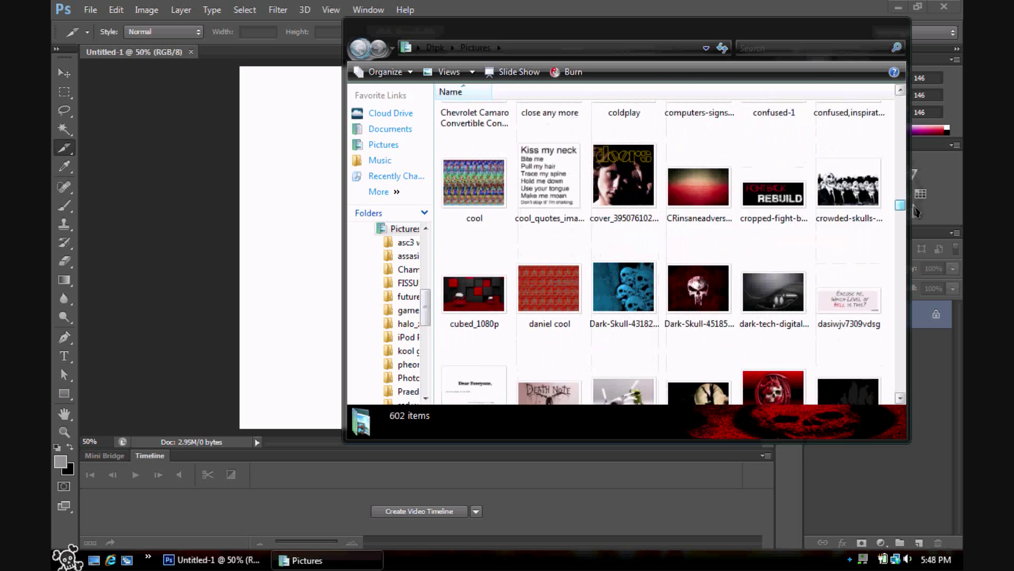
scroll("down", 3)
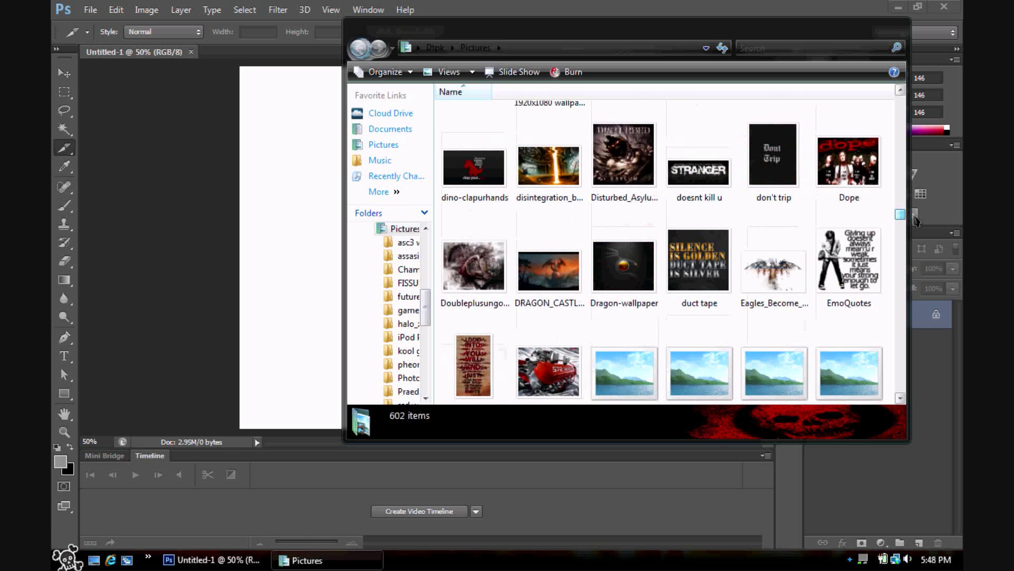
scroll("down", 3)
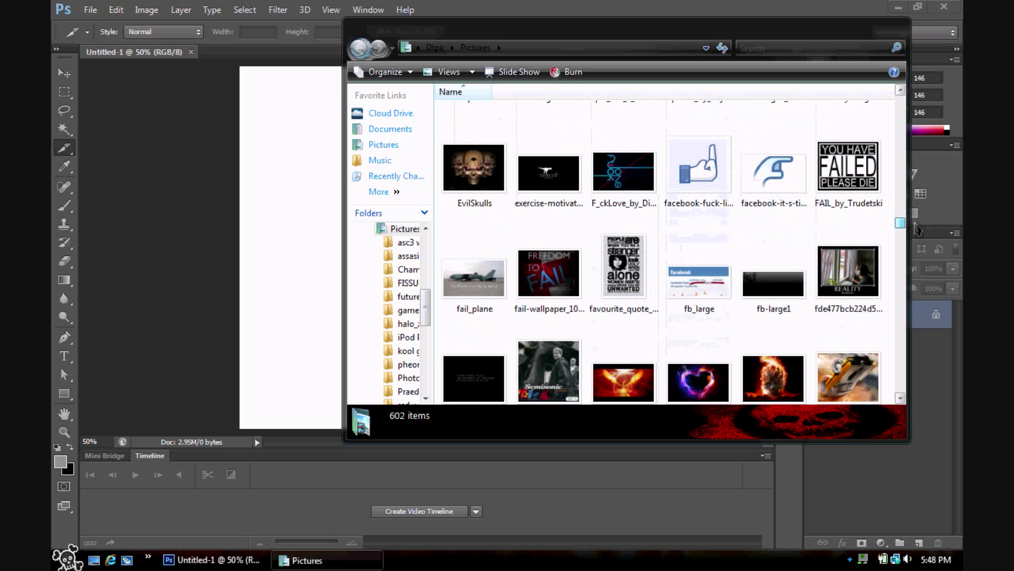
scroll("down", 3)
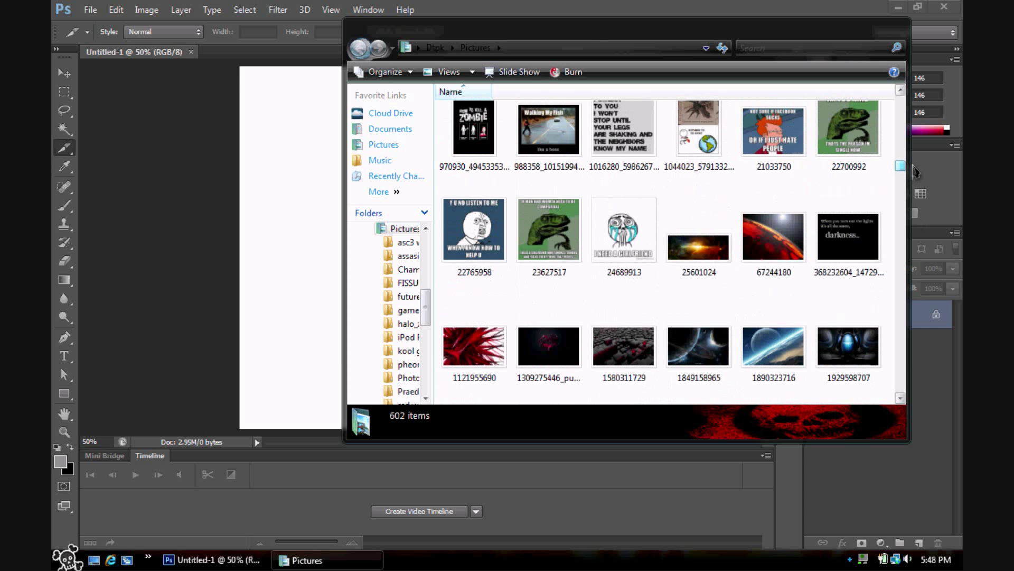
scroll("down", 3)
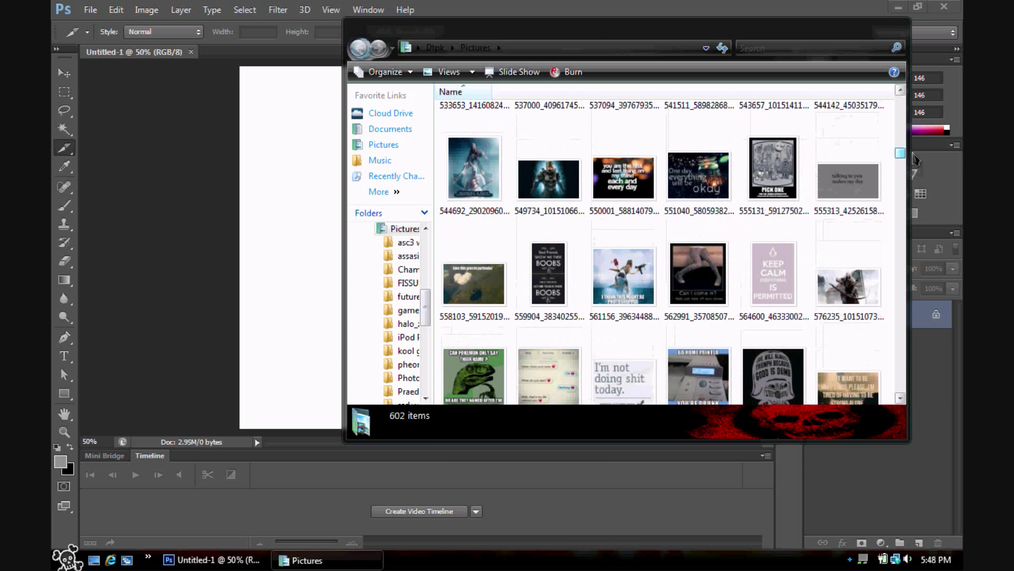
scroll("down", 3)
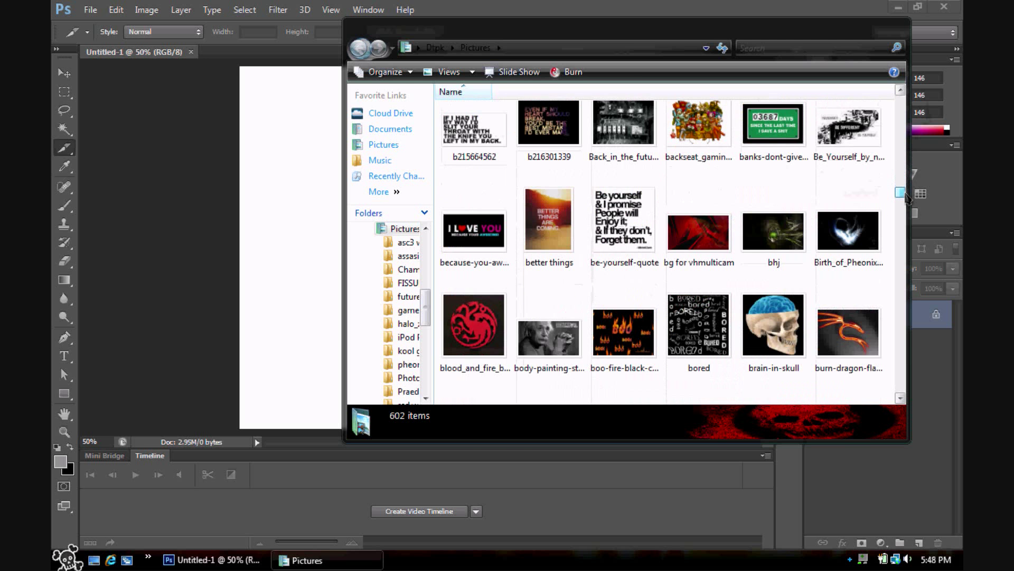
scroll("down", 3)
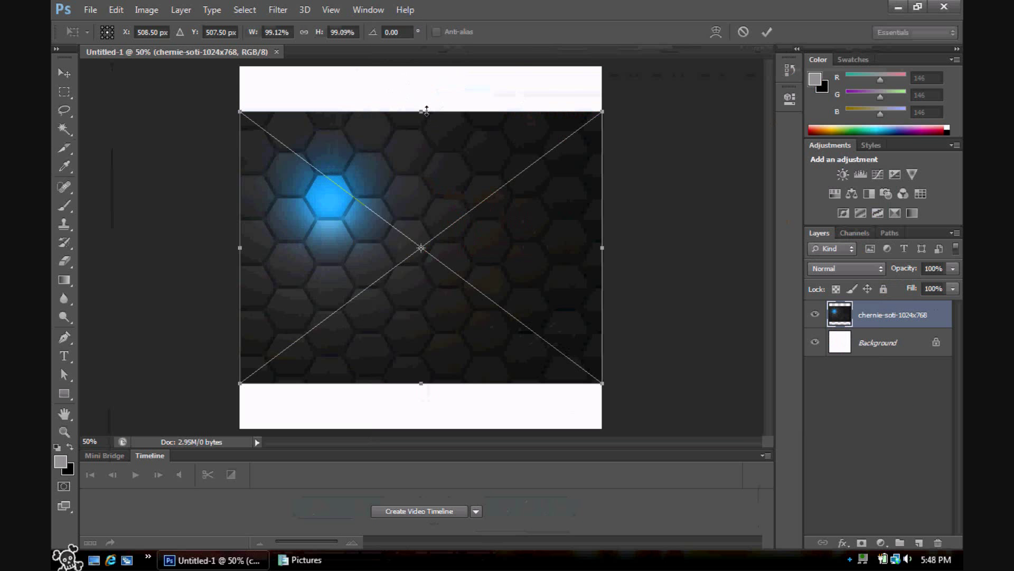
Stretch the blue hexagon image to fill the canvas top to bottom and commit the transform
left_click_drag(426, 110, 418, 68)
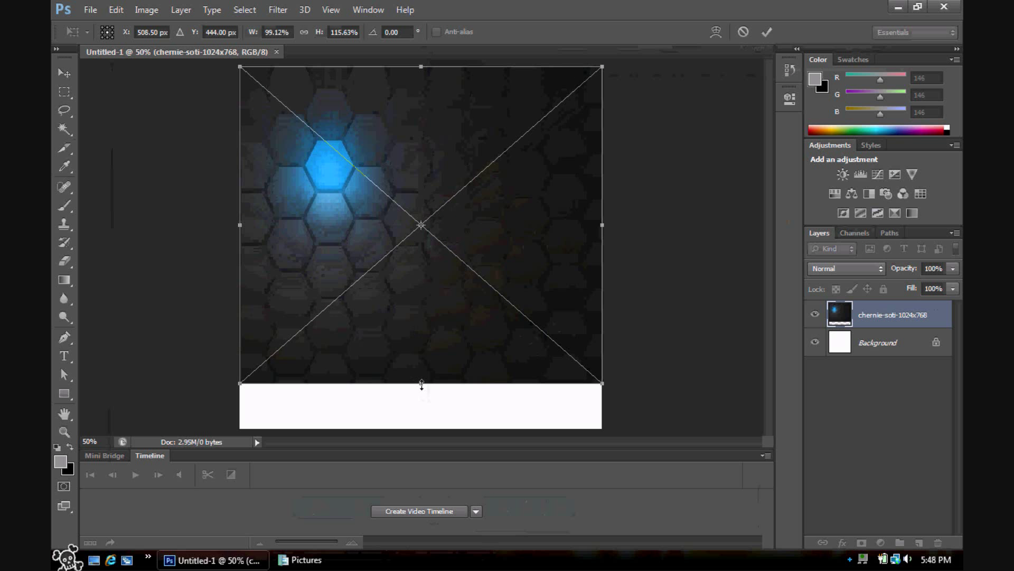
left_click_drag(422, 382, 422, 428)
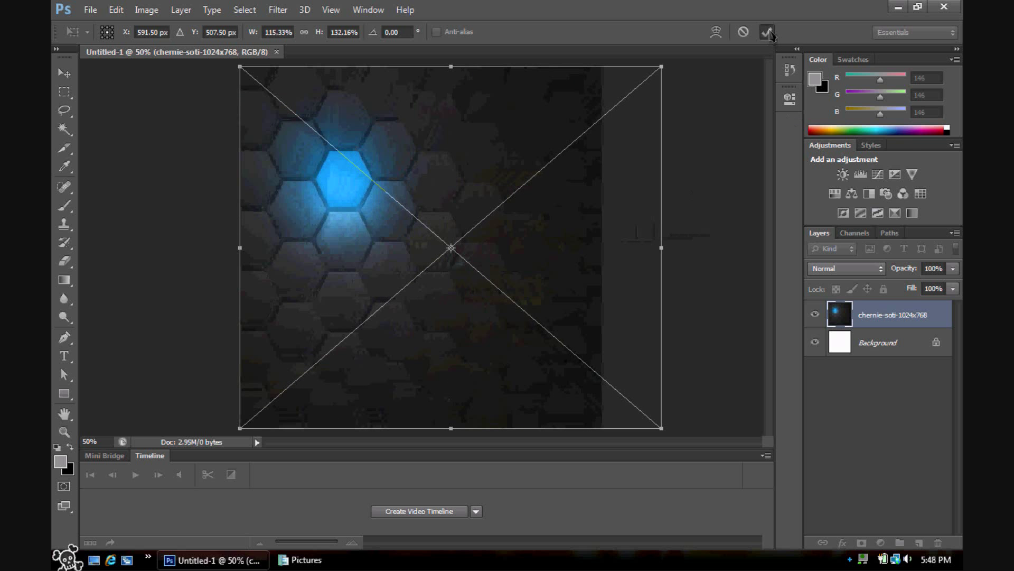
left_click(305, 560)
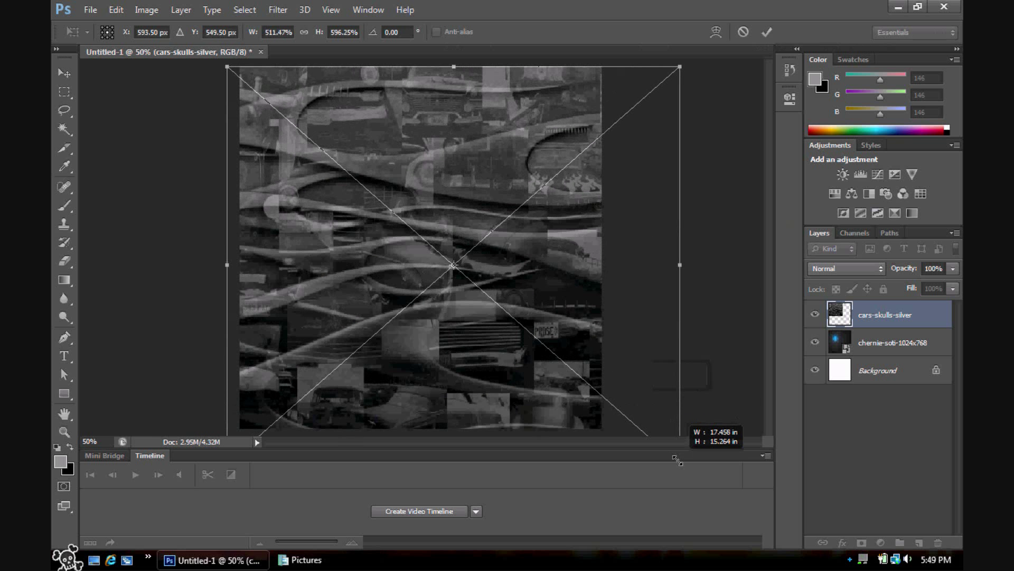
Try Vivid Light, Lighter Color and Screen, settle on Multiply for the cars-skulls-silver layer, and commit
left_click(845, 267)
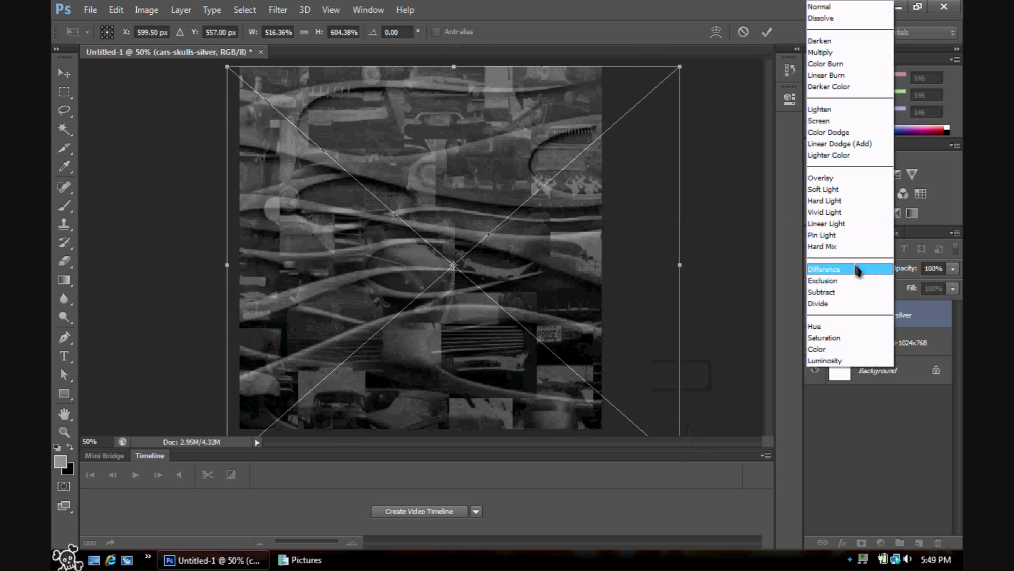
left_click(825, 211)
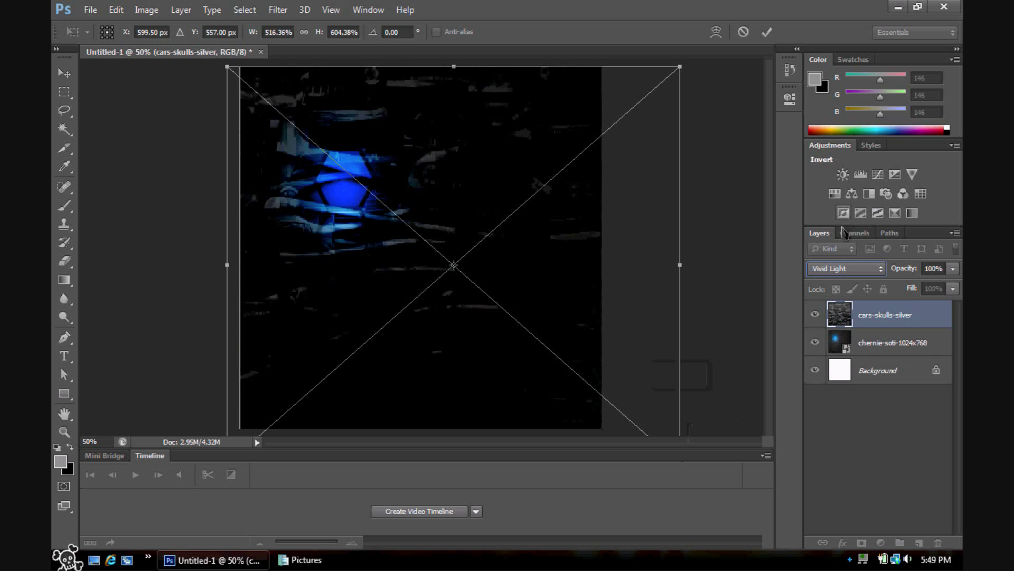
left_click(844, 267)
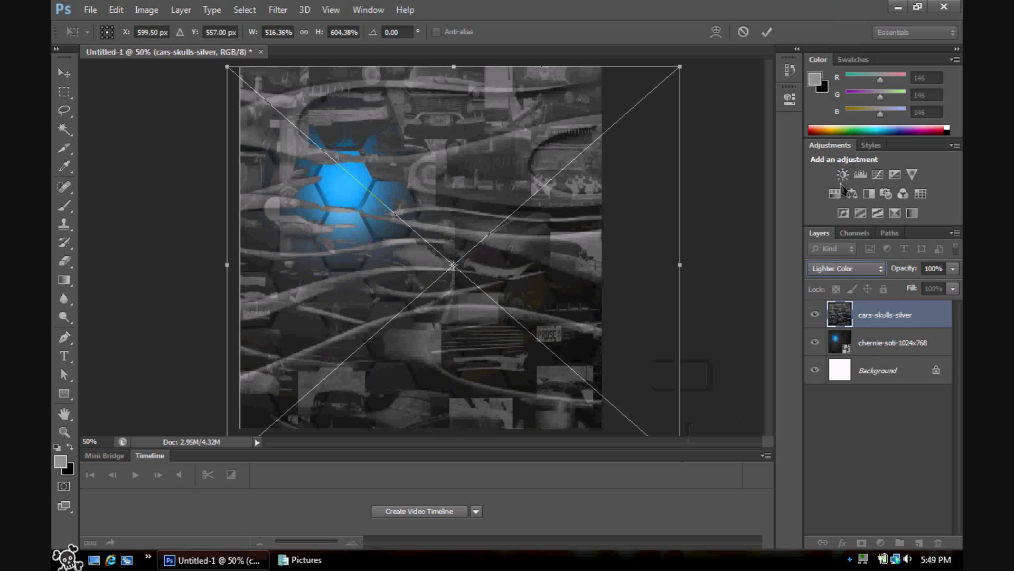
left_click(846, 268)
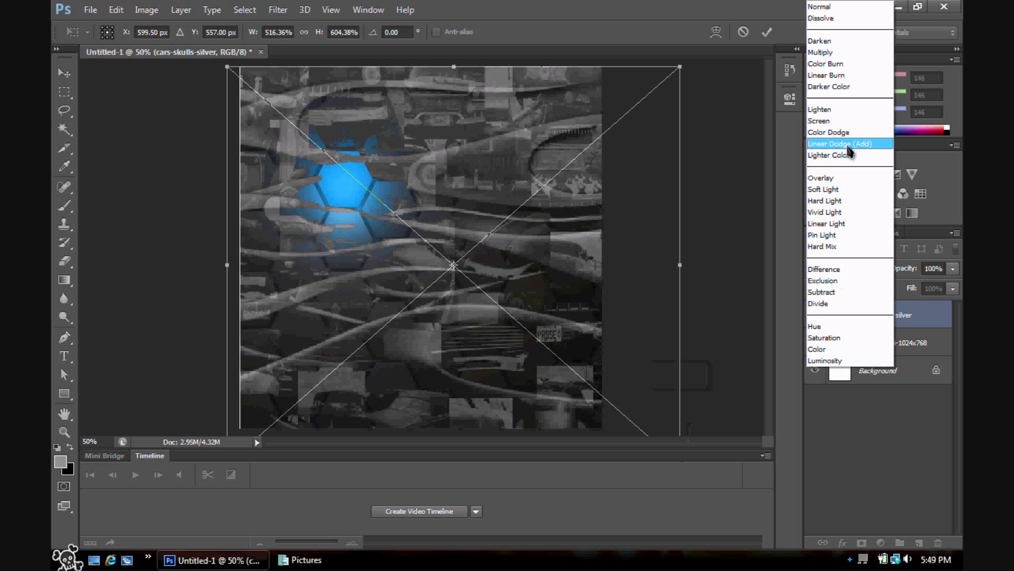
left_click(818, 120)
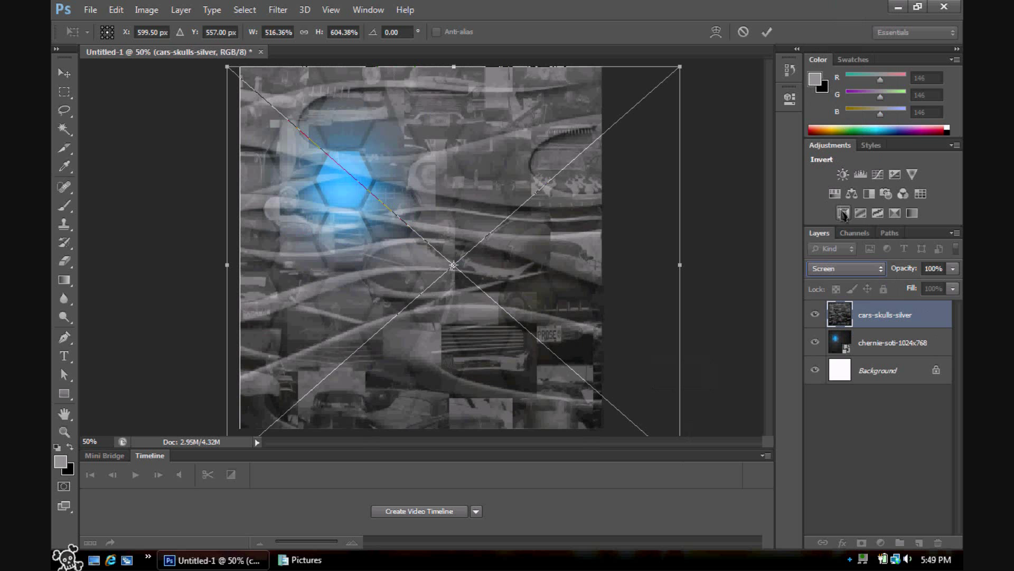
left_click(845, 267)
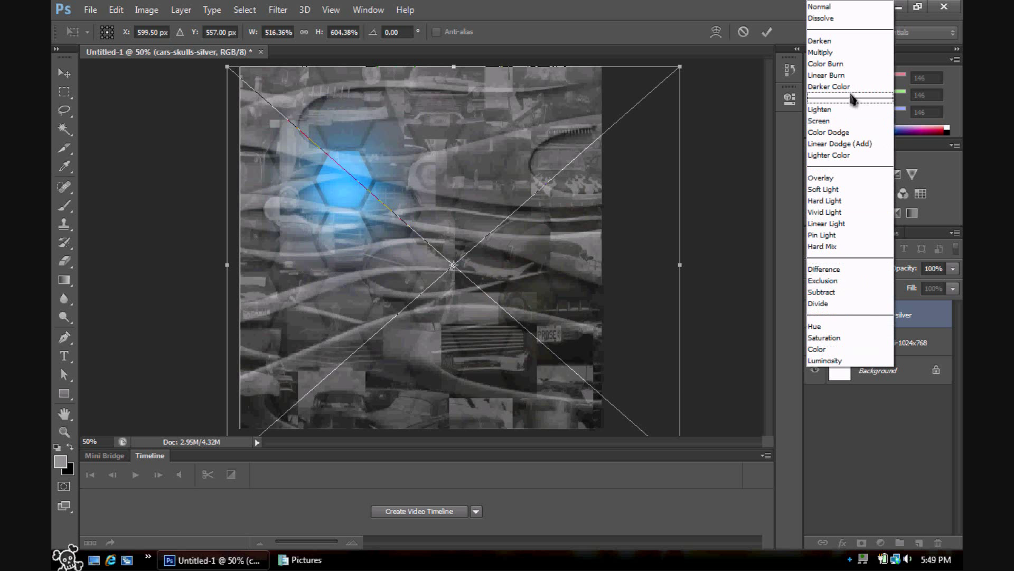
left_click(820, 51)
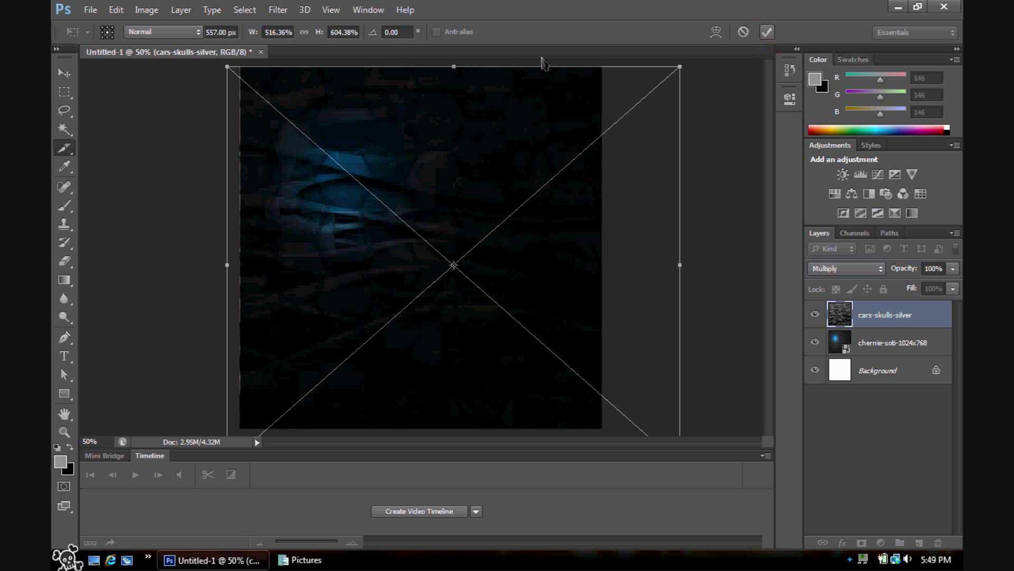
left_click(891, 341)
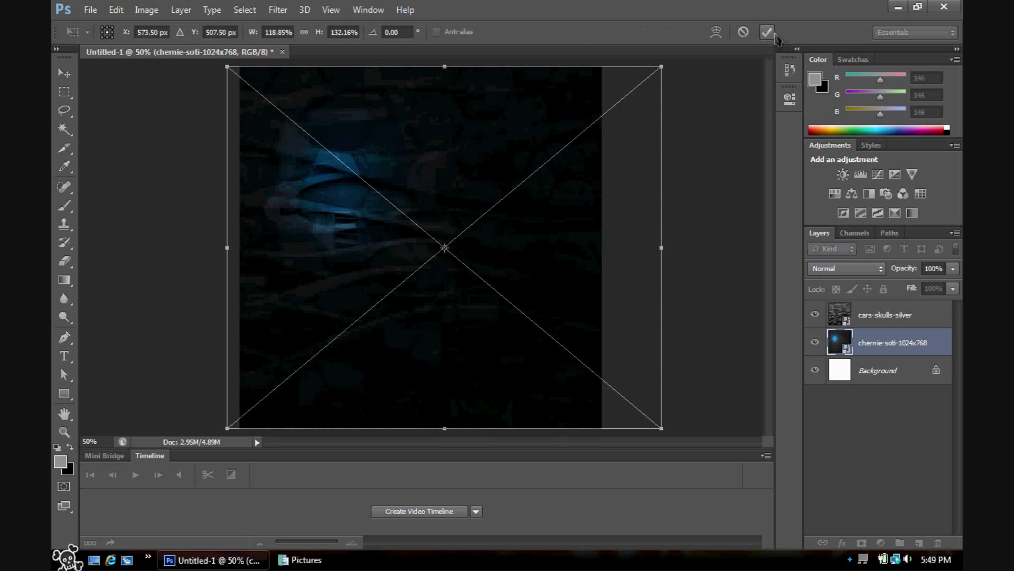
left_click(767, 31)
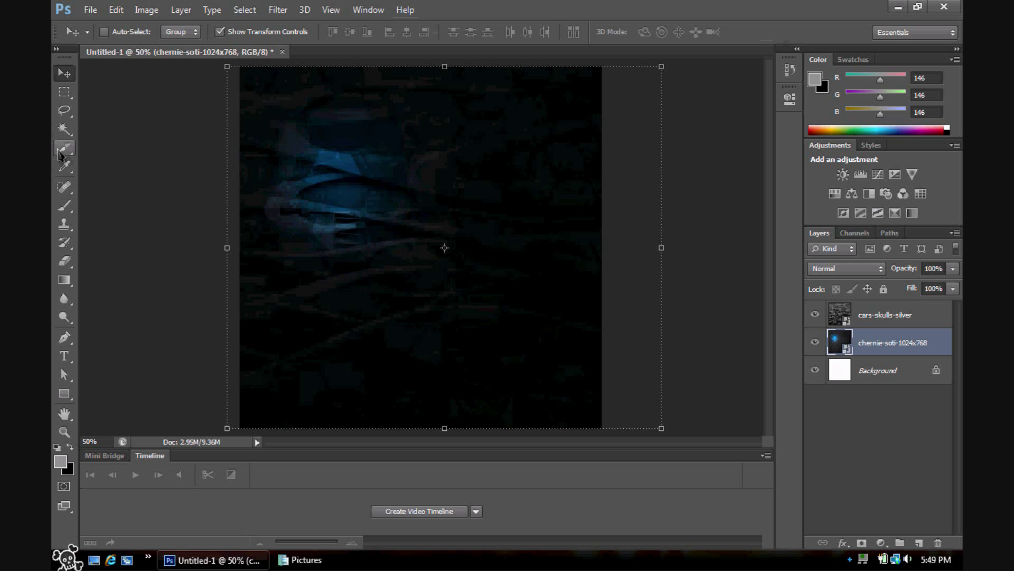
Slice out the middle content area with the Slice tool, extending it down to the footer strip
left_click(65, 148)
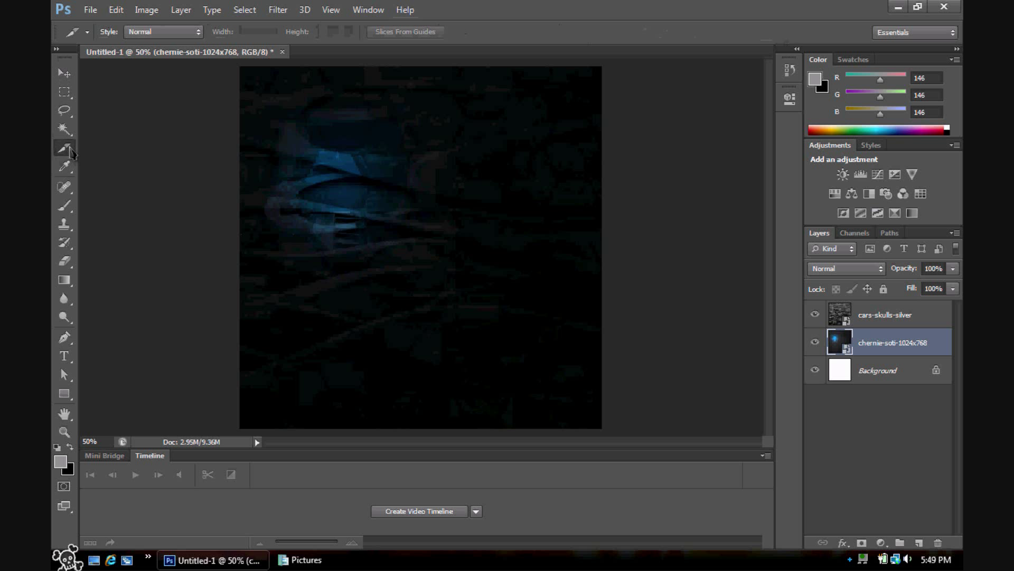
left_click(64, 148)
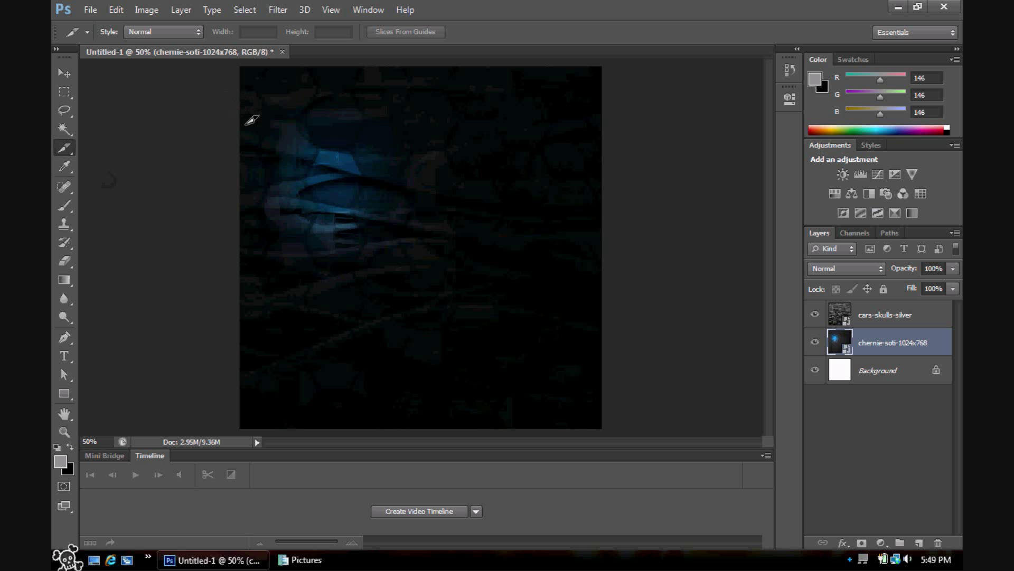
mouse_move(331, 96)
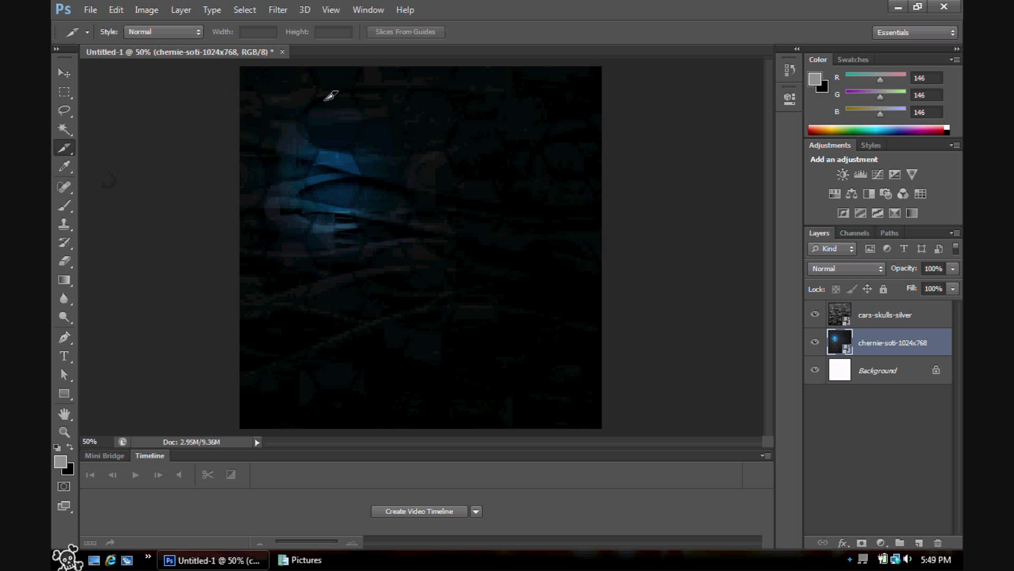
mouse_move(246, 110)
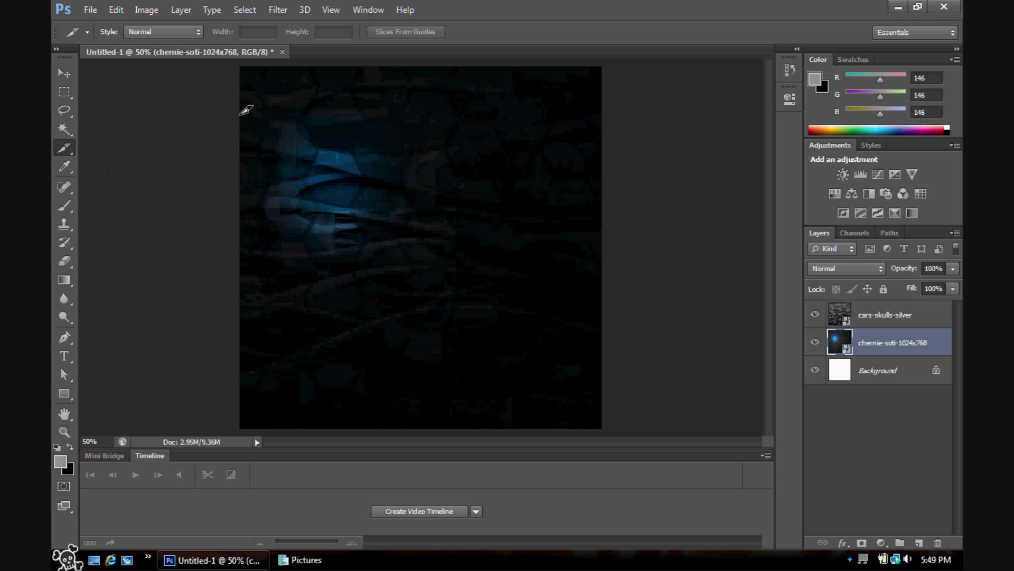
left_click_drag(244, 109, 587, 332)
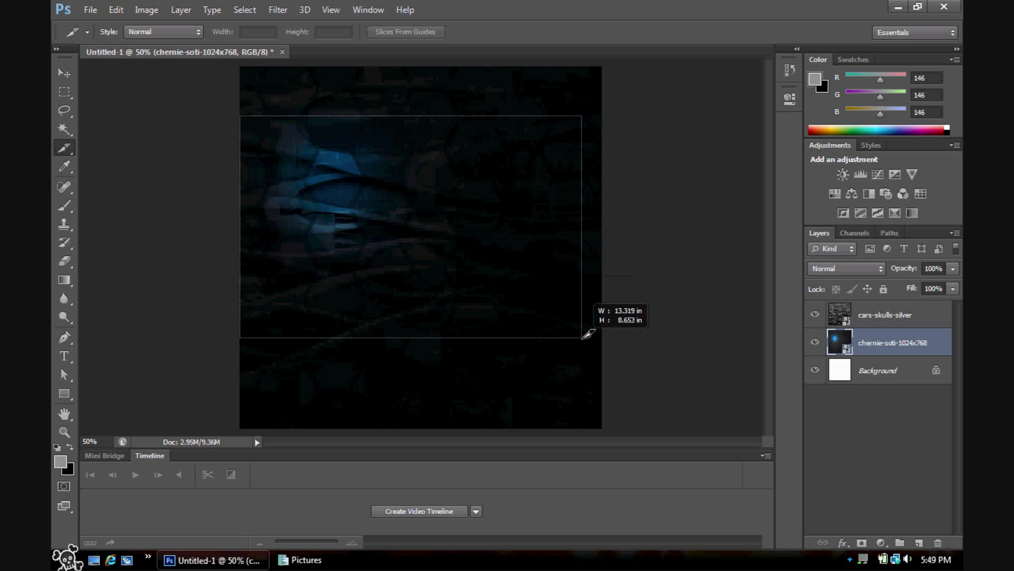
left_click_drag(585, 334, 627, 402)
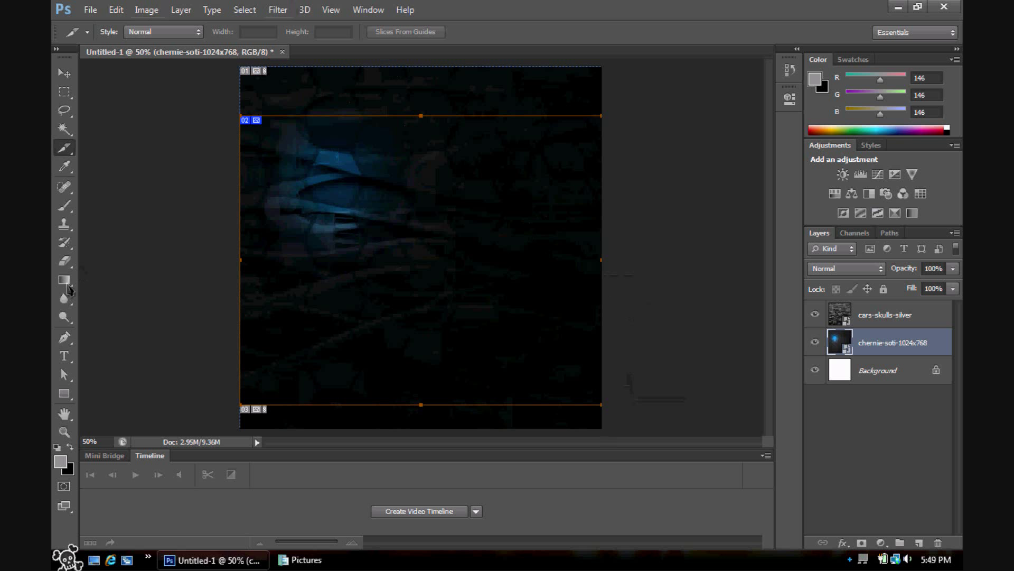
Add the Gaming title at 60 pt, Home Next Previous links at 30 pt and the copyright footer text
left_click(64, 356)
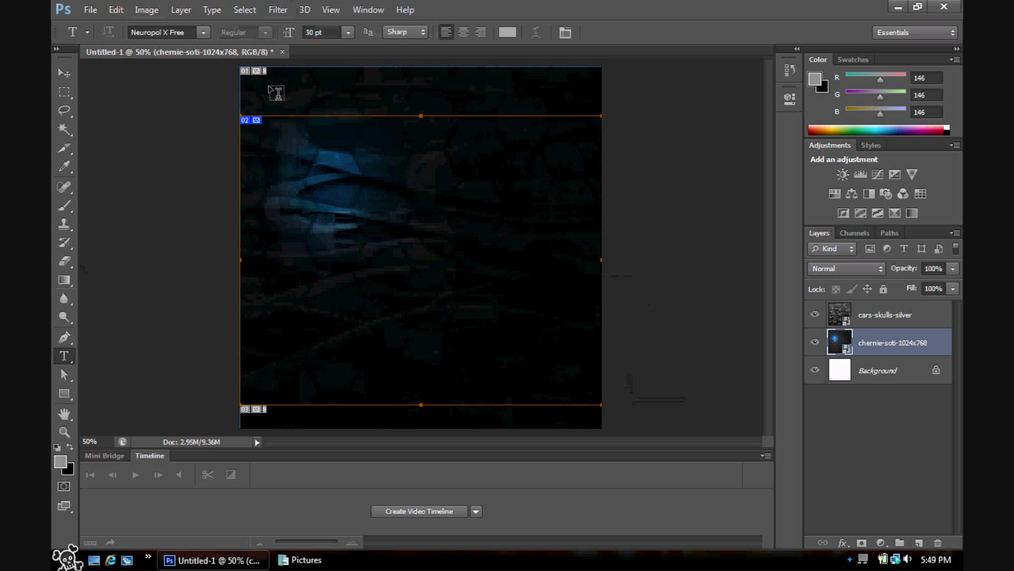
left_click(263, 97)
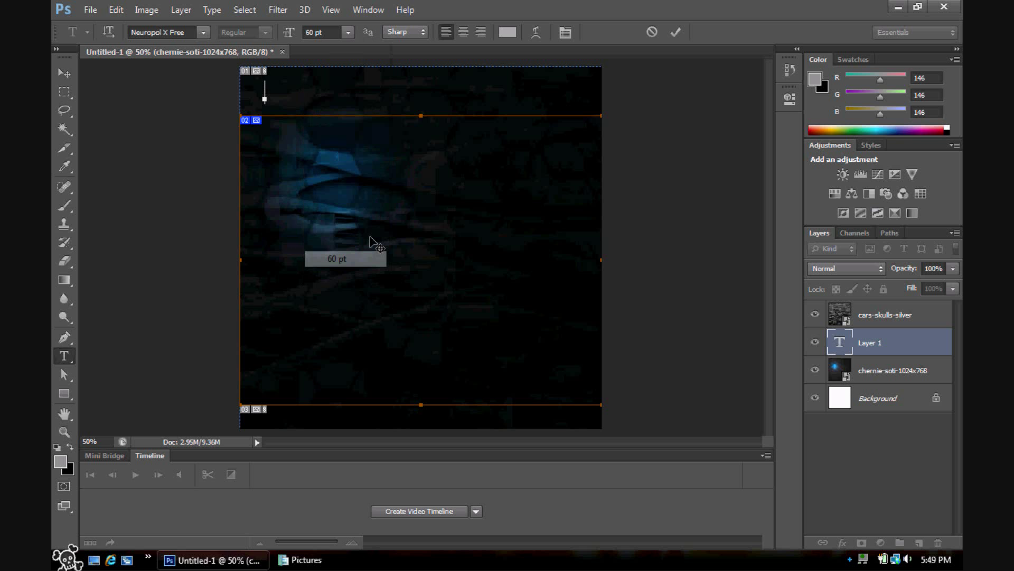
type("Gaming")
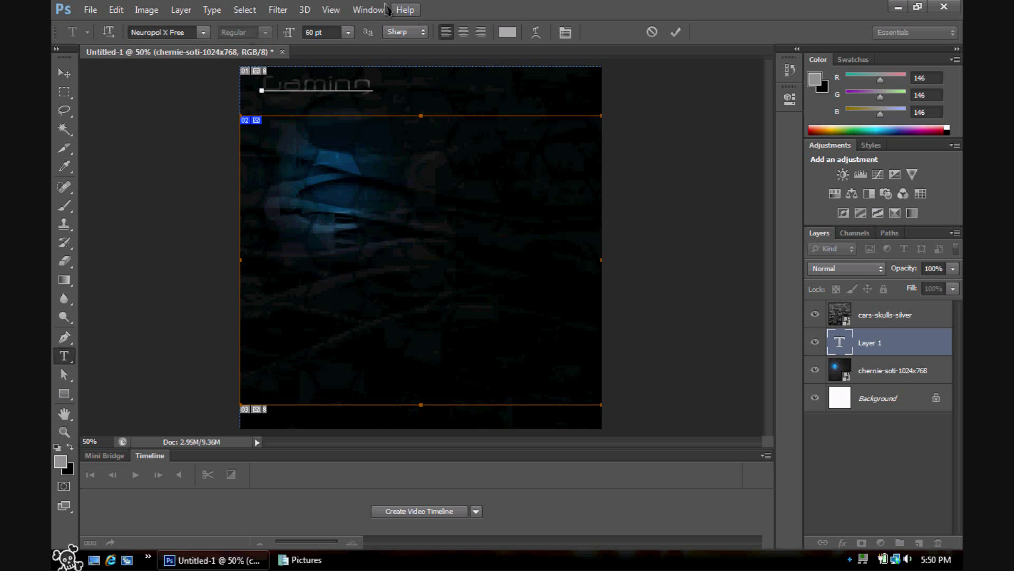
left_click(347, 33)
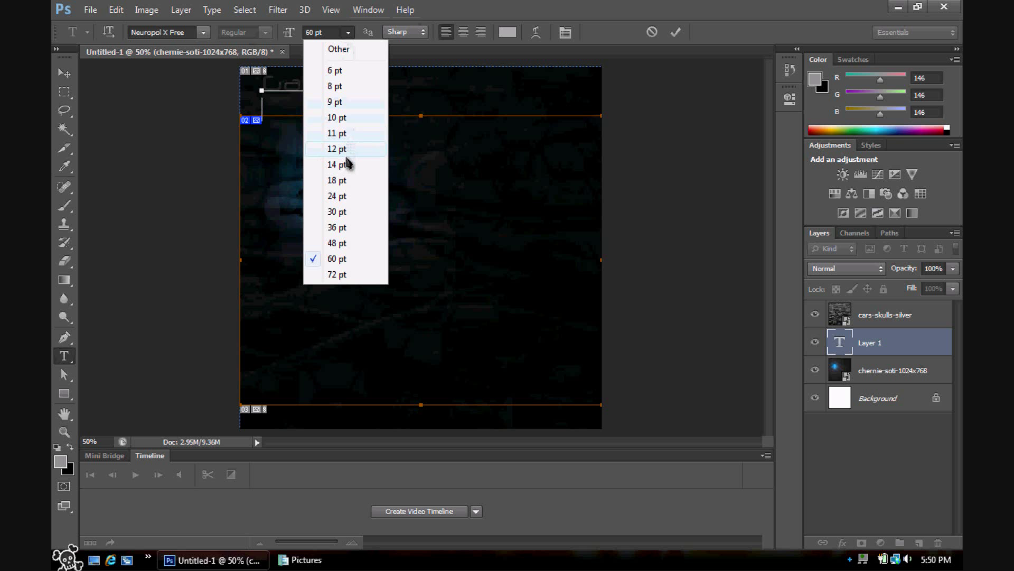
left_click(336, 164)
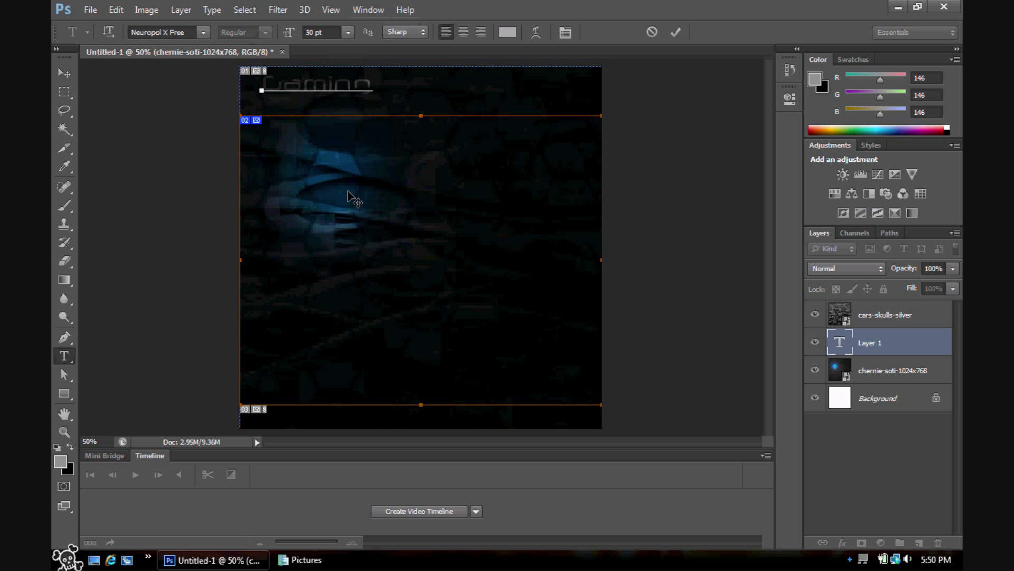
type("Home Next Previous")
type("Copyright by Utnk")
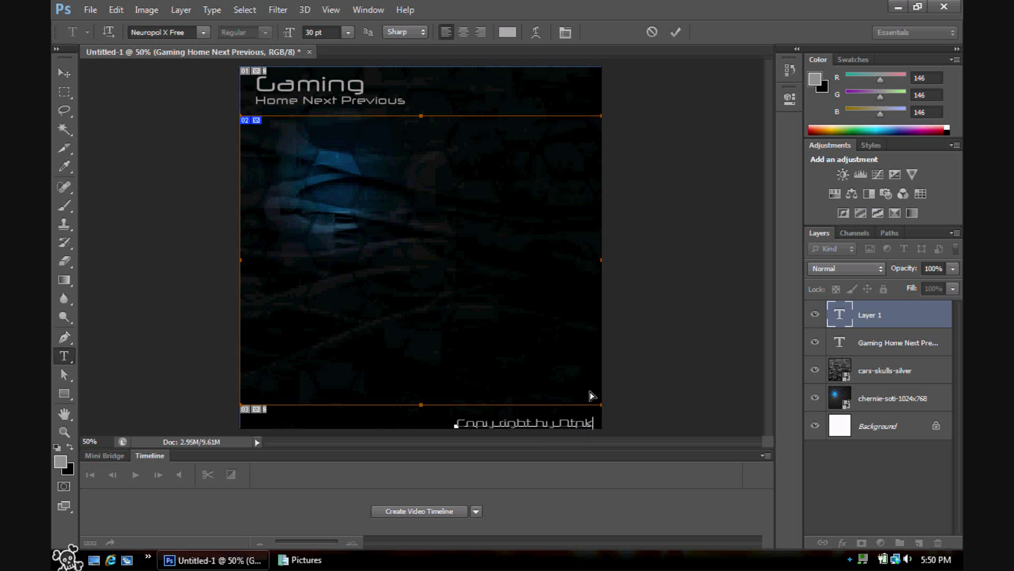
left_click(90, 9)
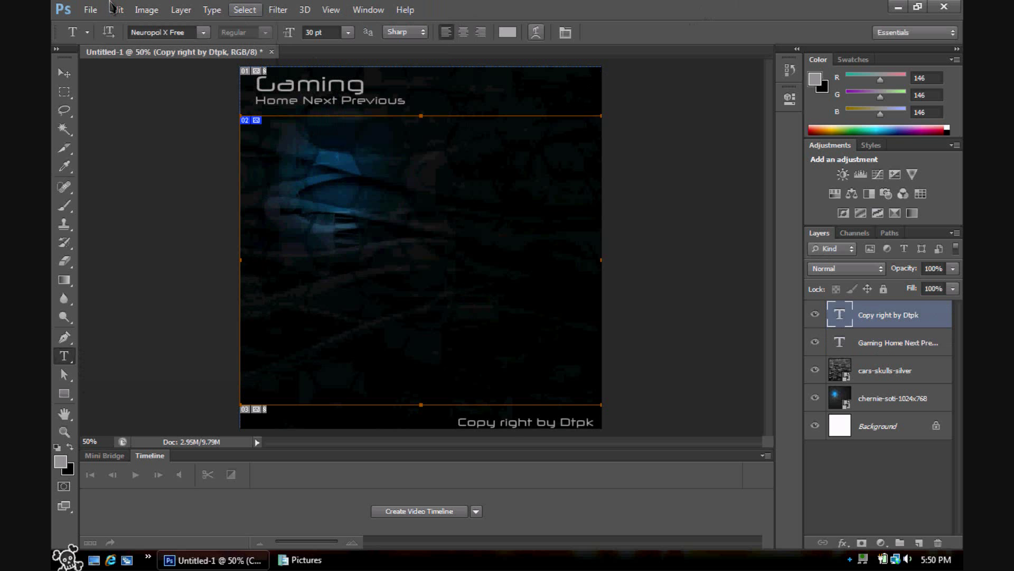
Bring up the Save for Web export settings
left_click(90, 9)
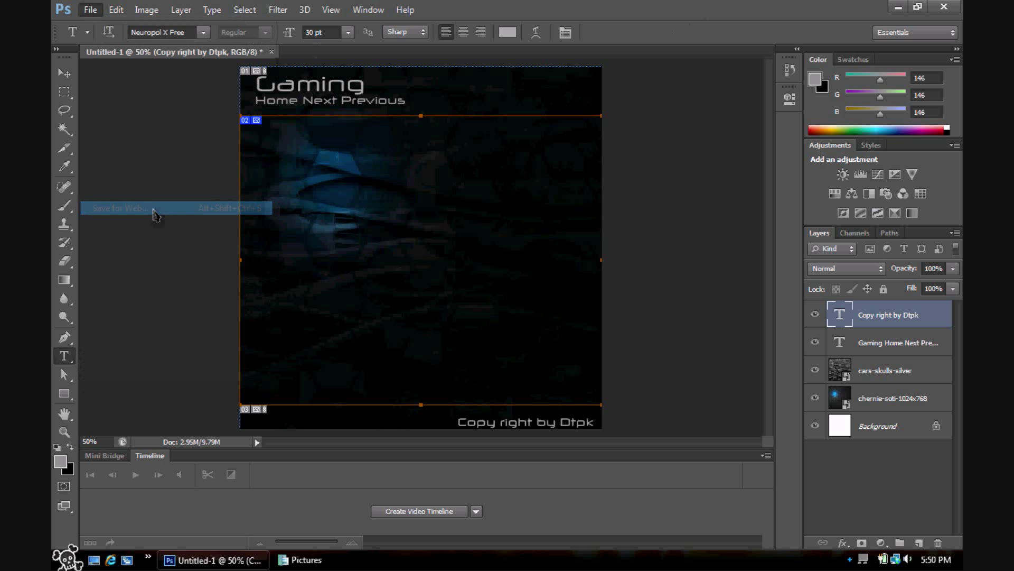
left_click(119, 208)
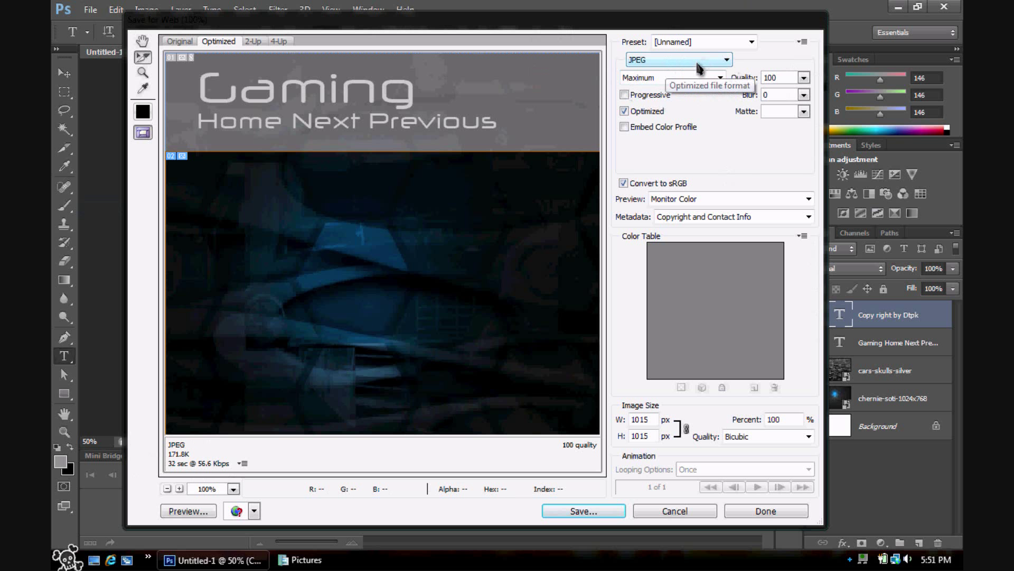
Keep JPEG at quality 100 as the export format and proceed to Save
left_click(677, 59)
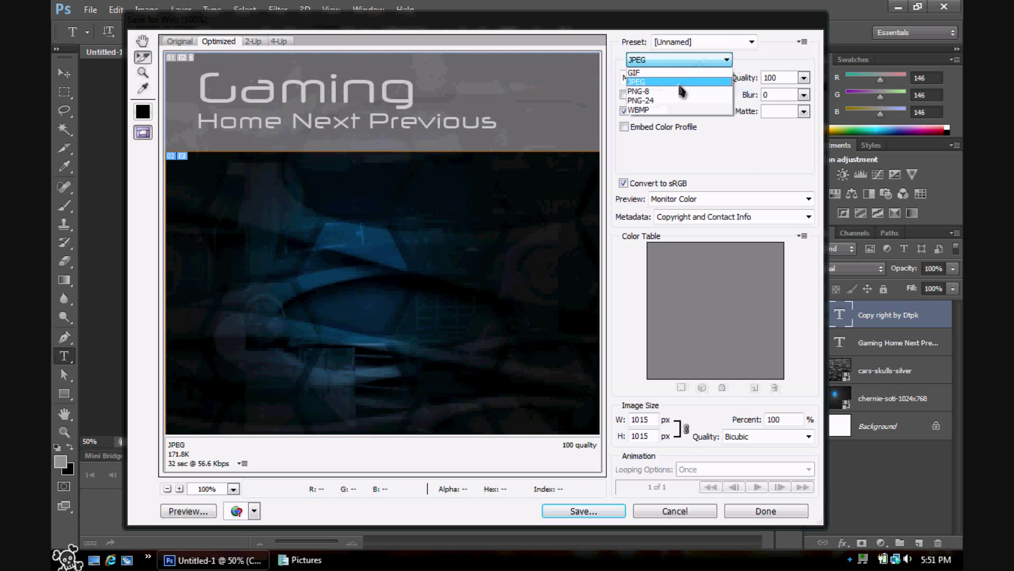
left_click(637, 81)
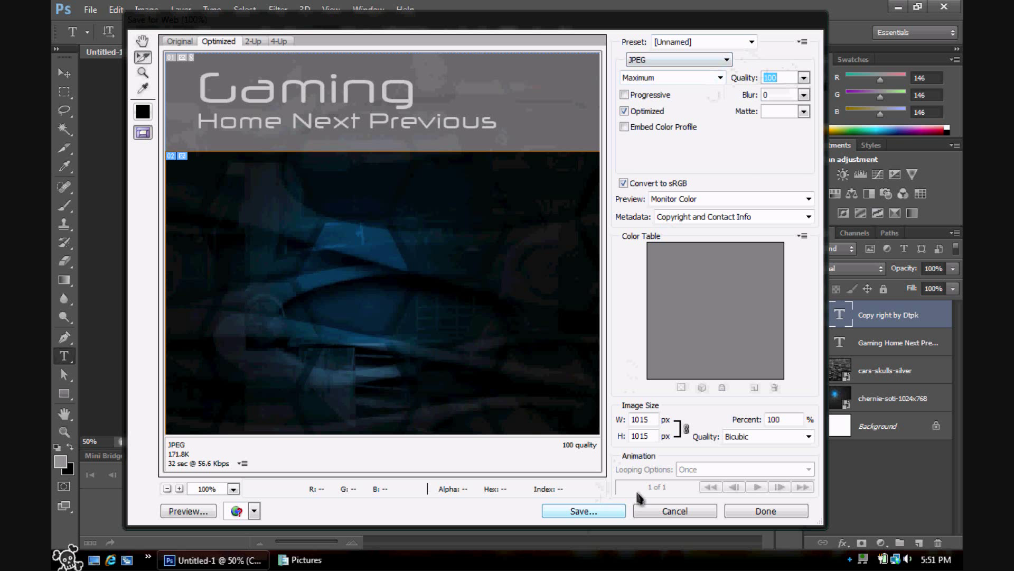
left_click(581, 510)
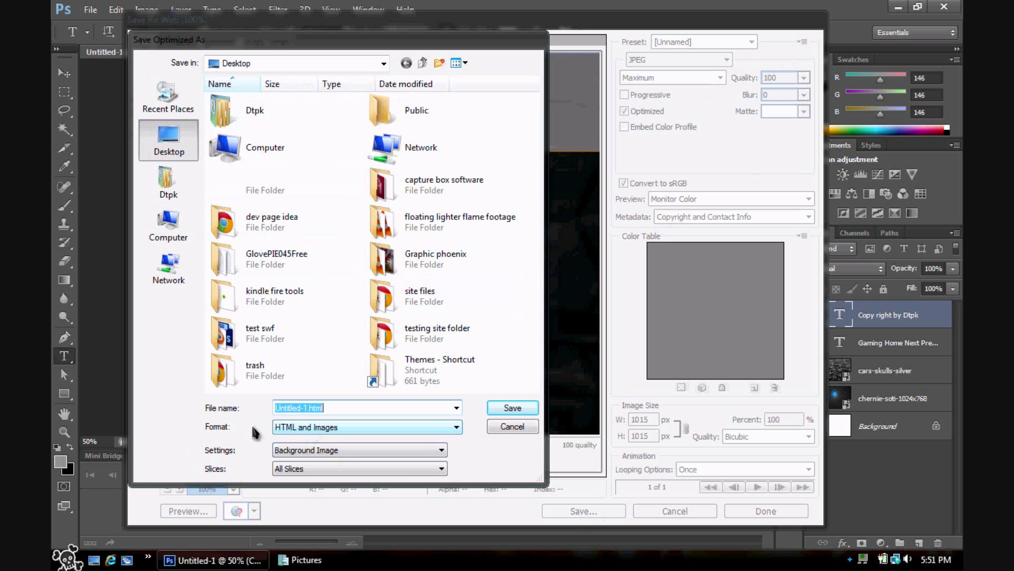
Save the sliced page to the desktop as Gaming page.html with HTML and Images
left_click(367, 427)
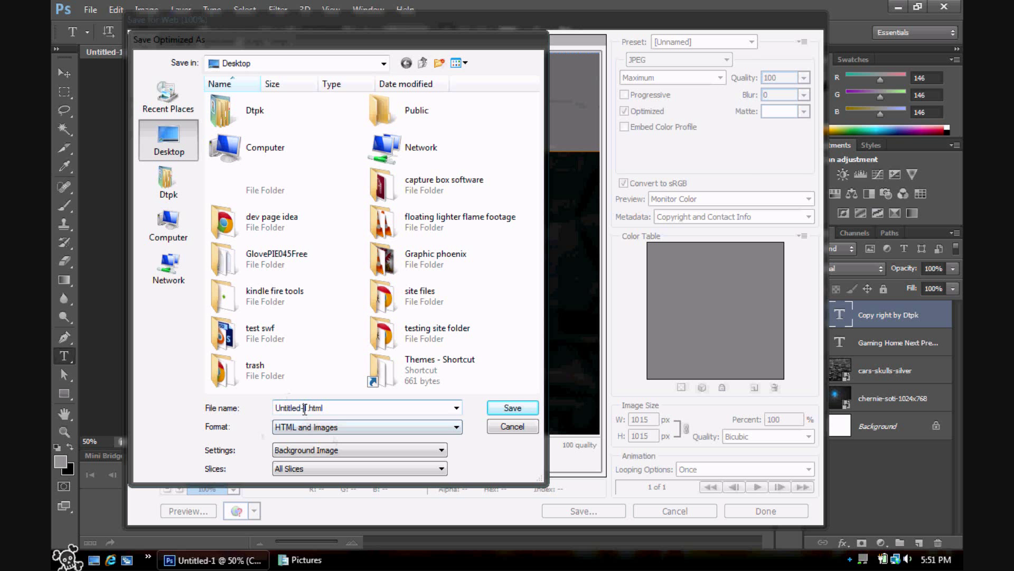
double_click(292, 408)
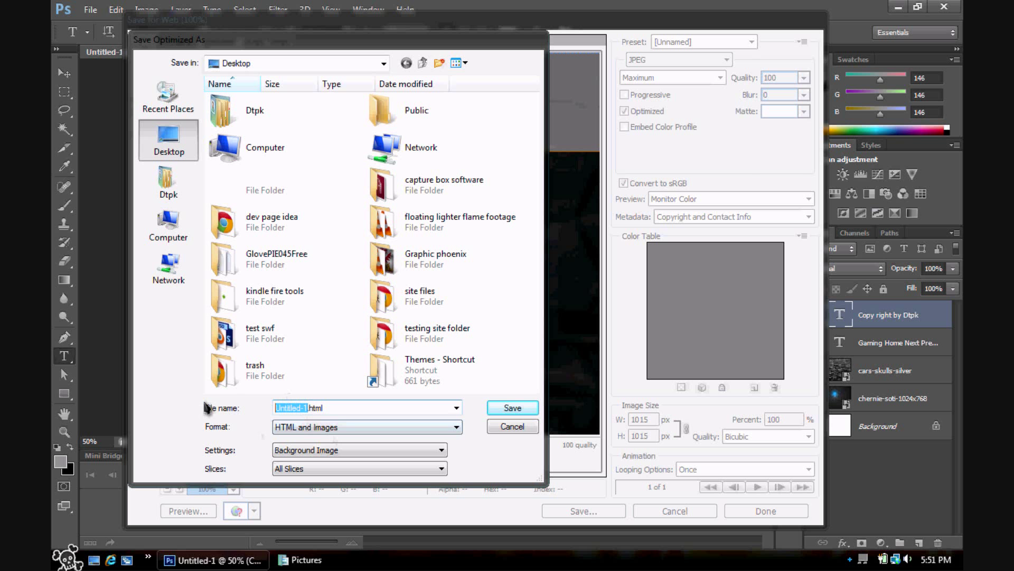
type("Gaming page.html")
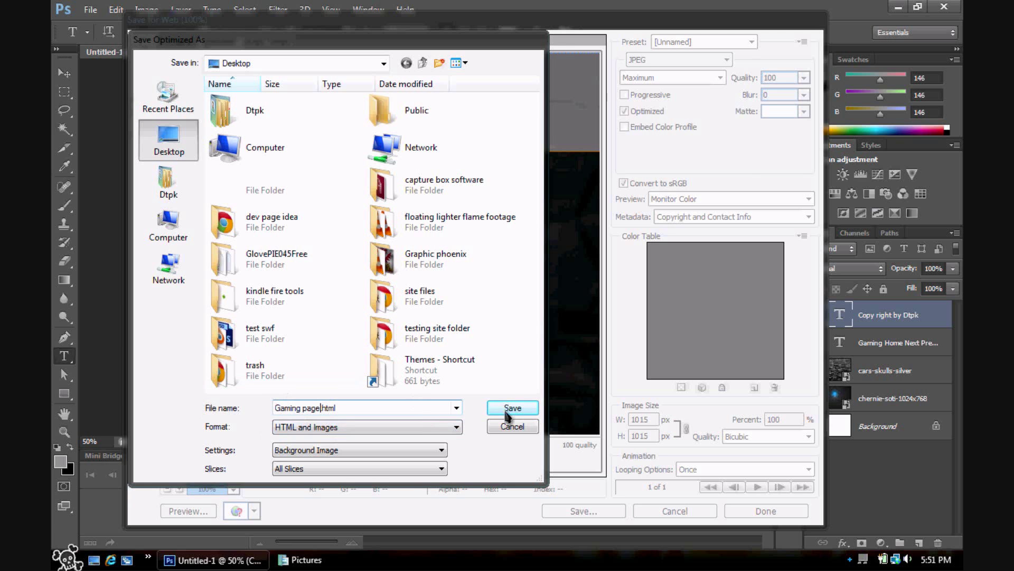
left_click(512, 408)
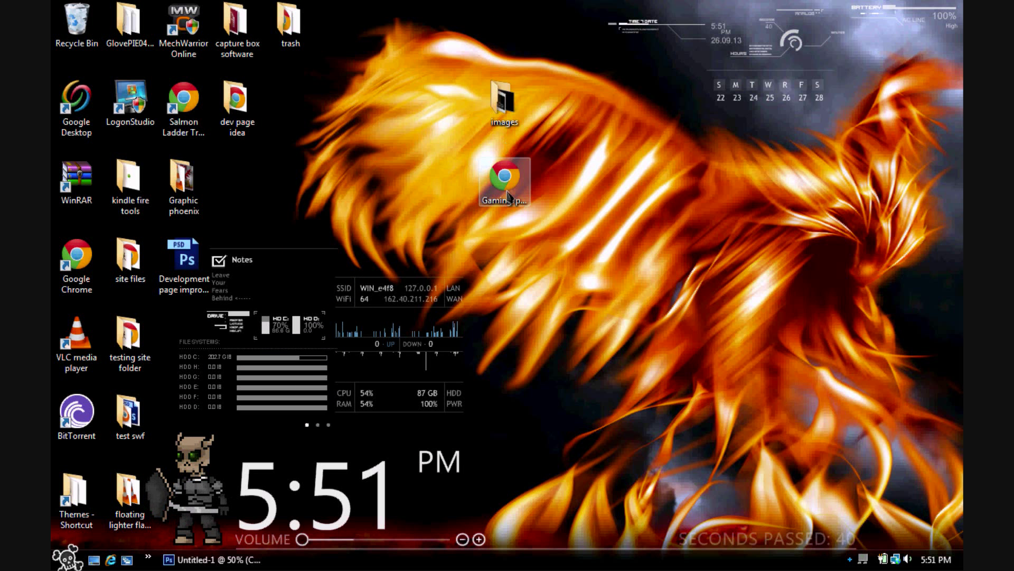
Open Gaming-page.html from the desktop in Dreamweaver and select the middle image slice
left_click(64, 560)
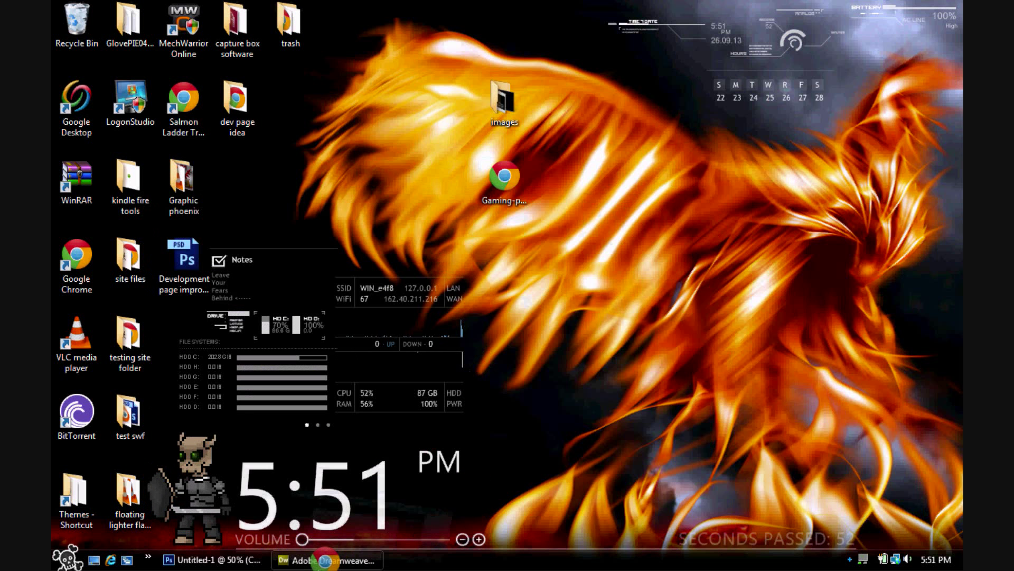
left_click(326, 560)
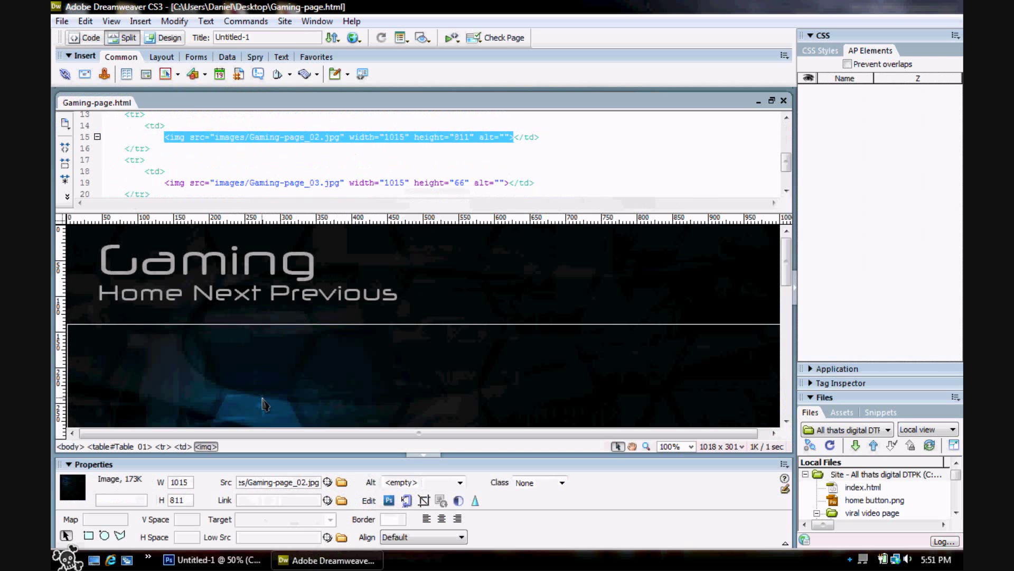
Delete the middle image, give the cell a #666666 background, title the page Gaming and minimize
key("Delete")
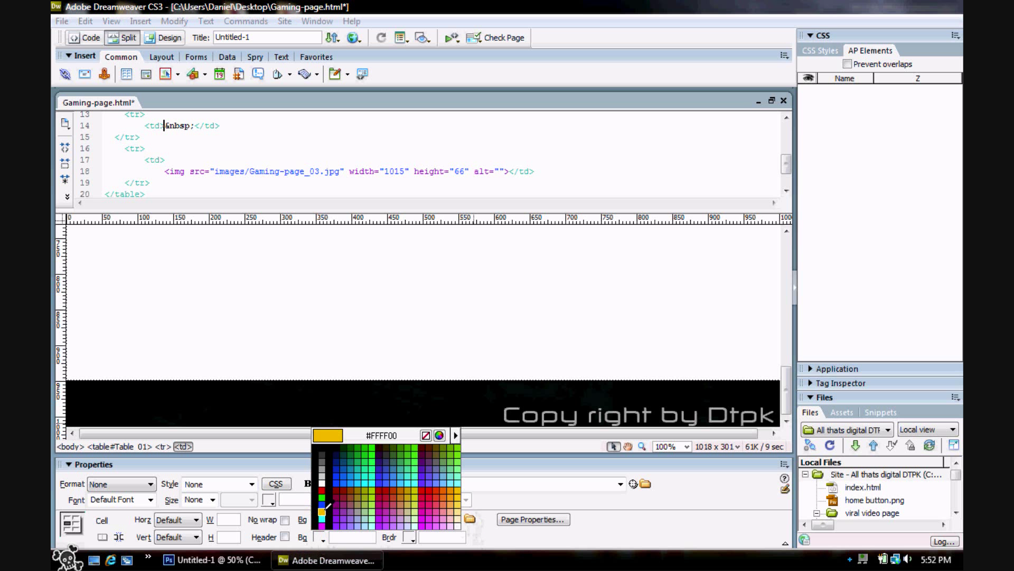
left_click(323, 505)
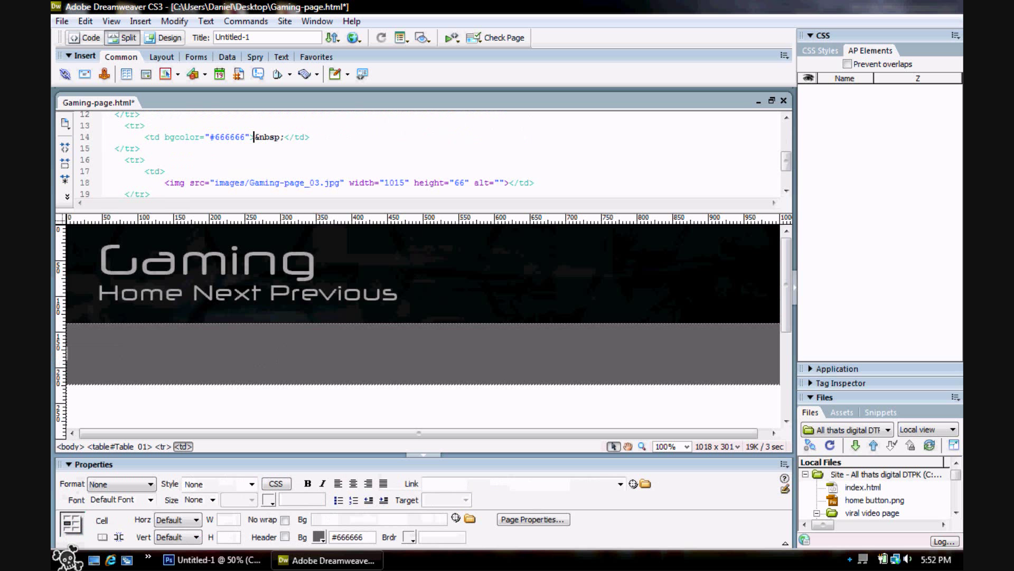
scroll("down", 3)
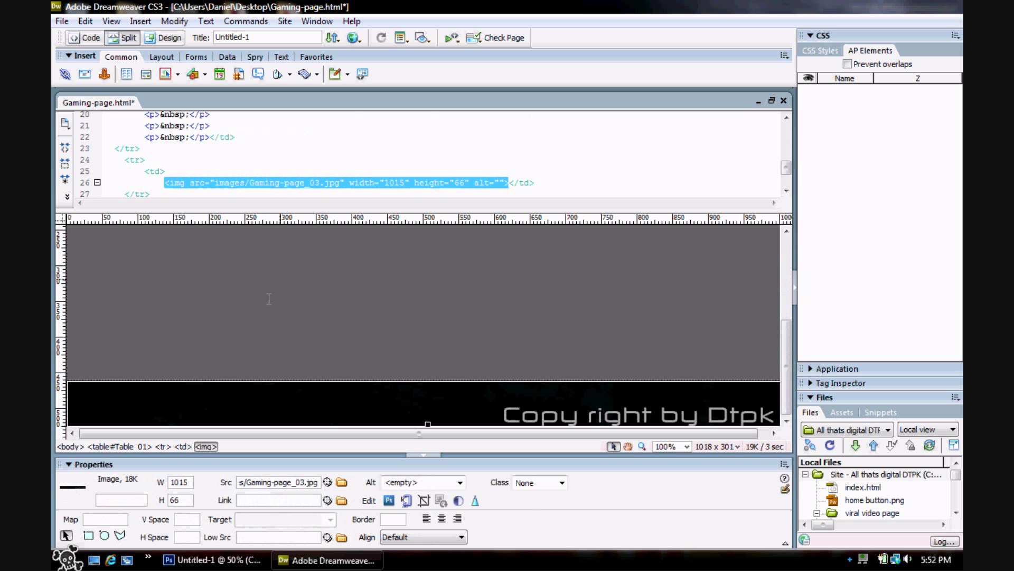
mouse_move(268, 346)
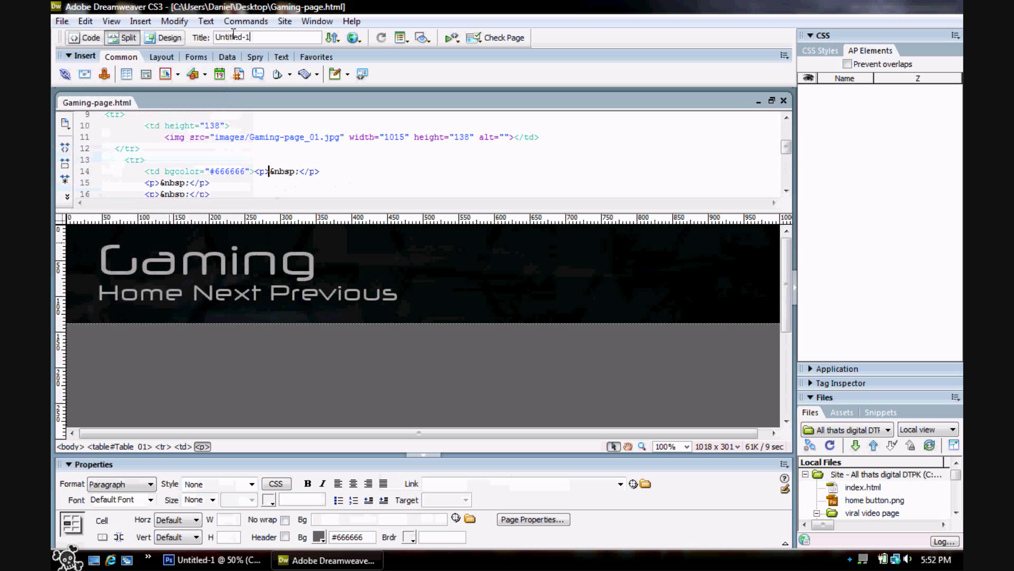
type("Gaming")
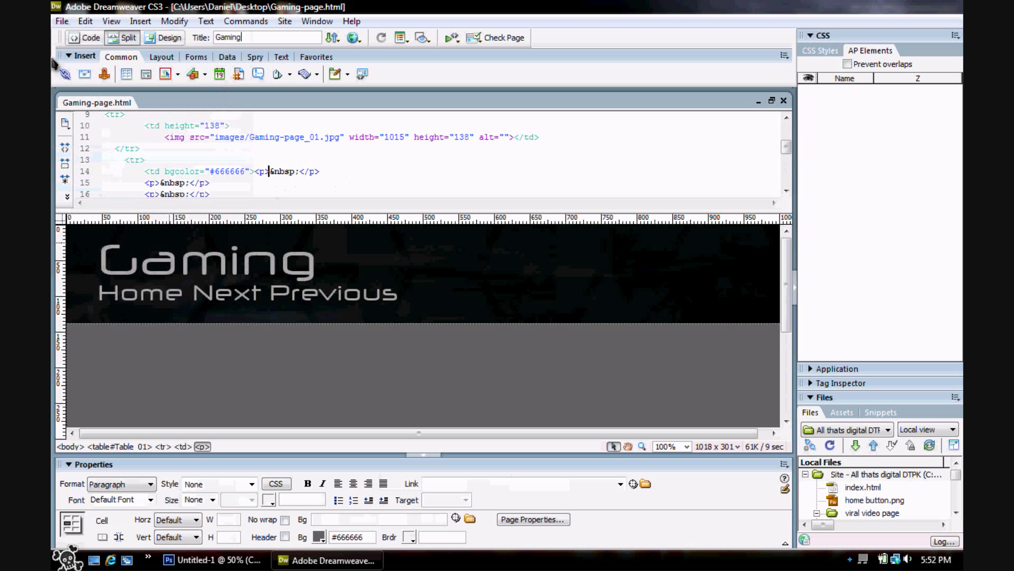
left_click(61, 21)
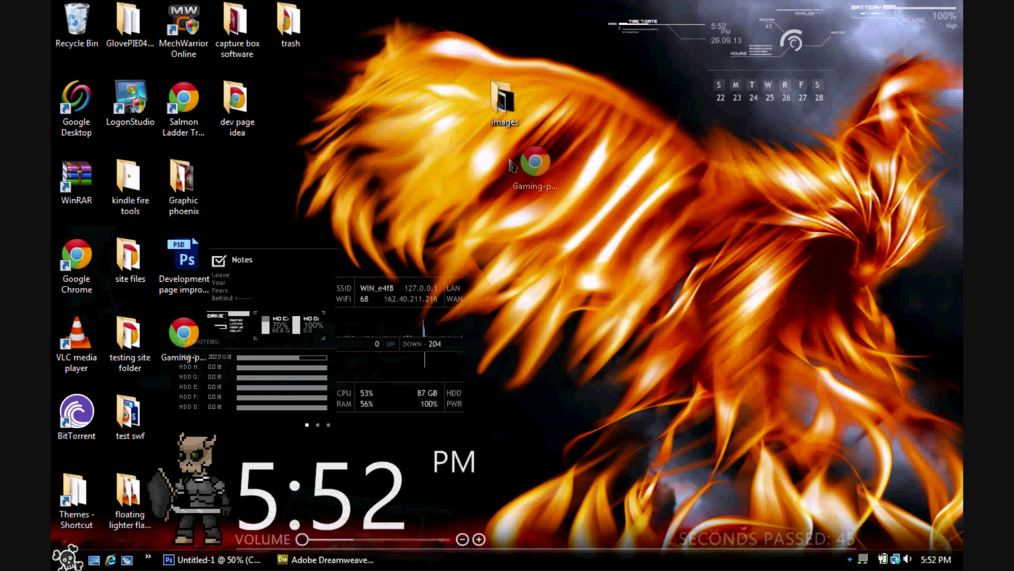
Wrap the sliced table in a <center> tag so the page layout sits mid-window
double_click(534, 158)
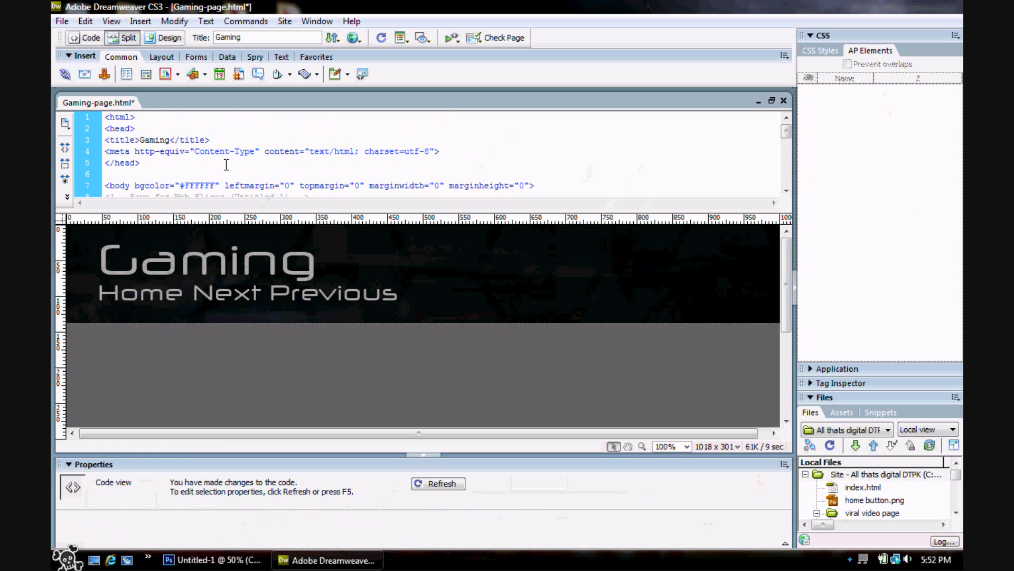
type("<center")
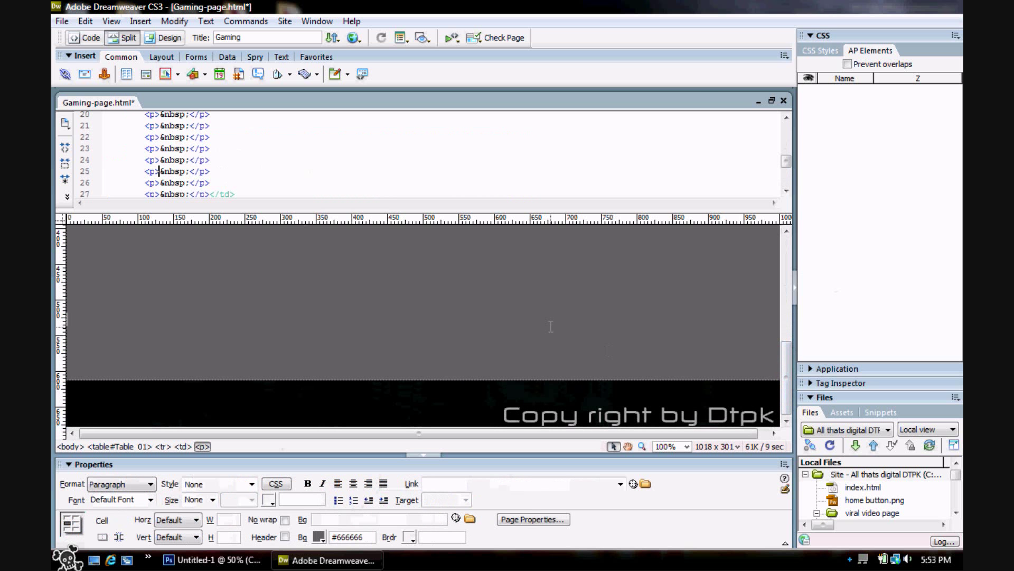
Save Gaming-page.html to the desktop, preview it in Chrome, then return to Dreamweaver
left_click(61, 21)
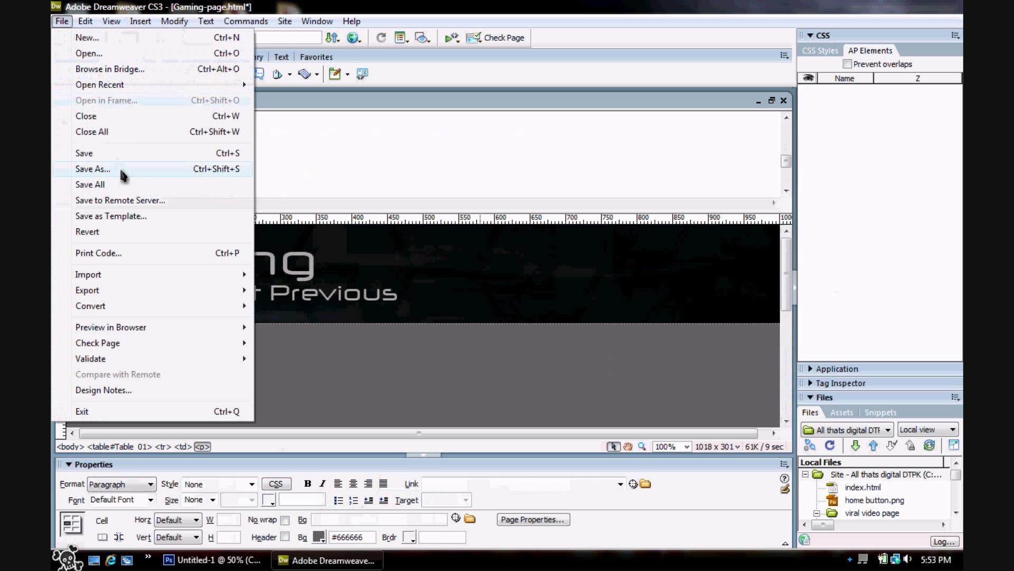
left_click(93, 169)
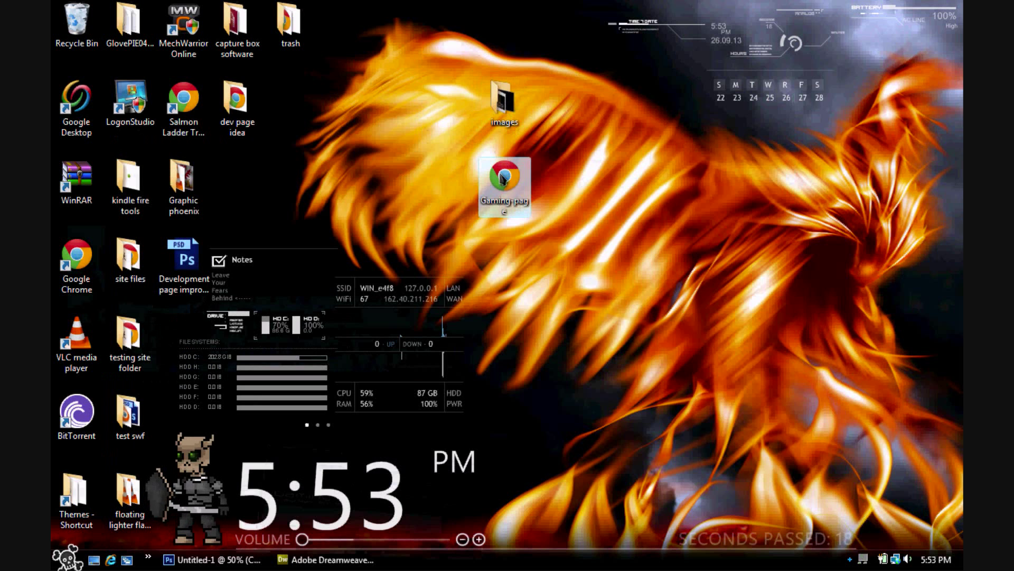
double_click(503, 172)
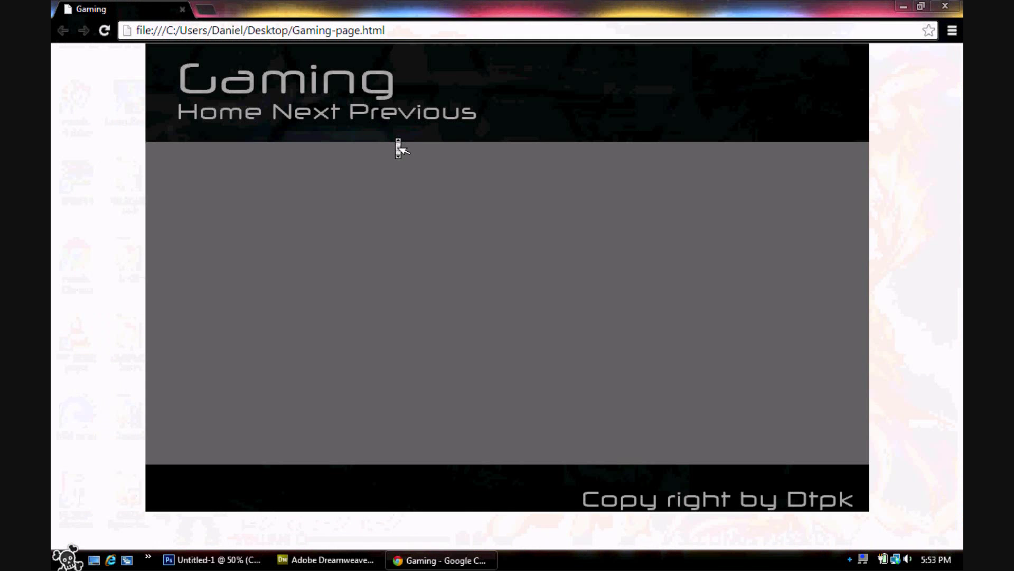
left_click(920, 6)
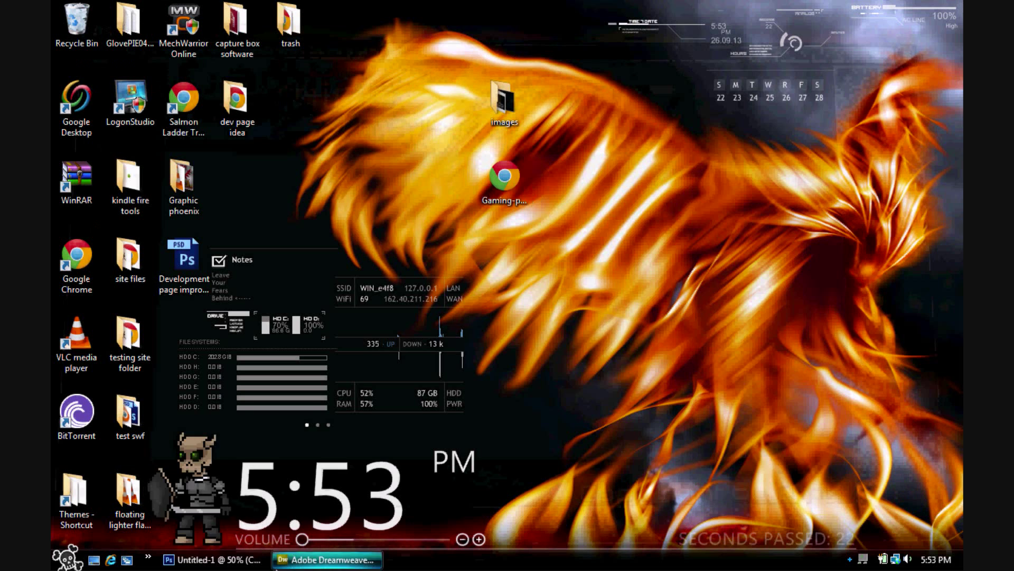
left_click(327, 560)
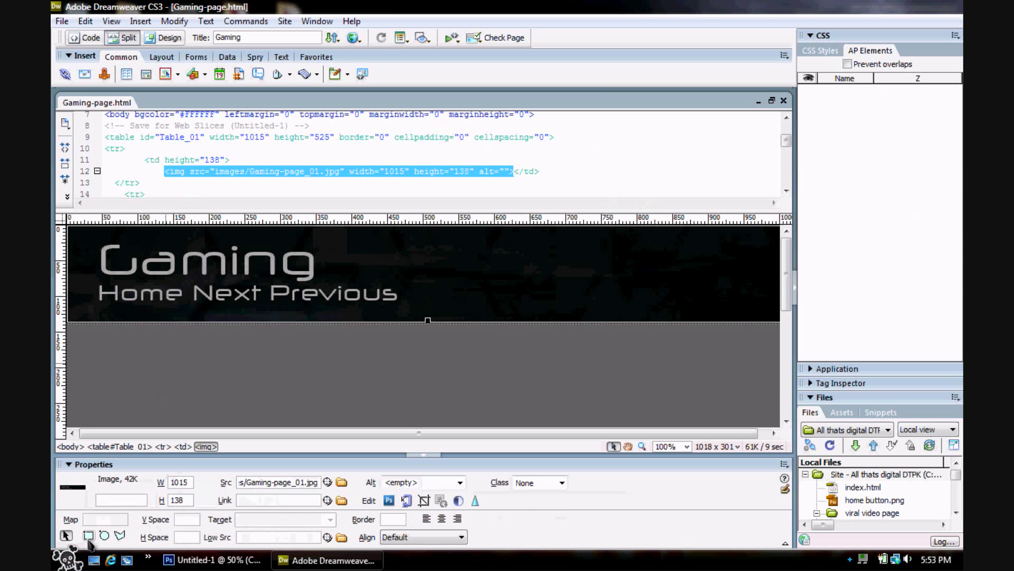
mouse_move(89, 534)
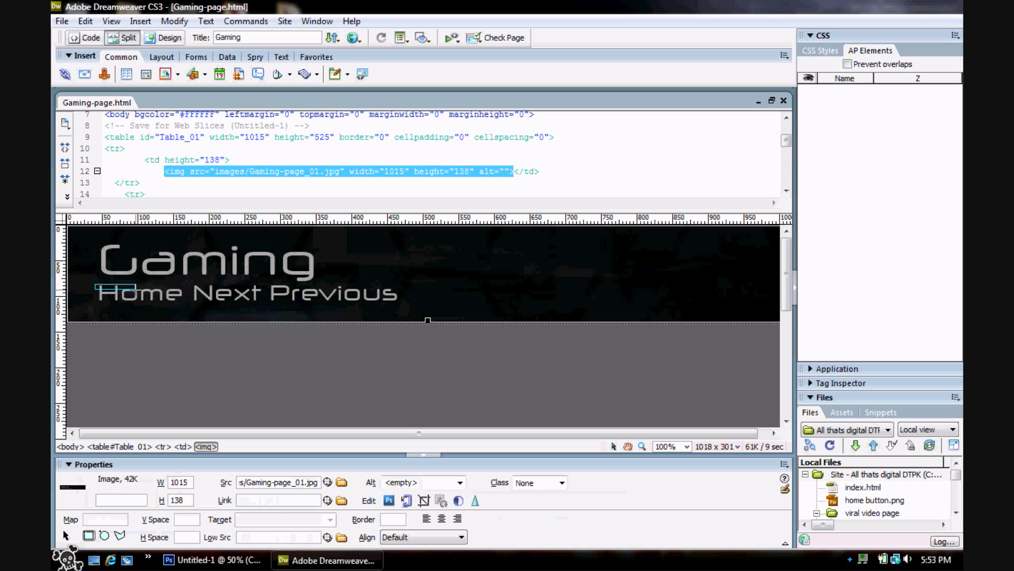
Draw a rectangular hotspot over Home in the header with alt text Home and a # link
left_click(140, 293)
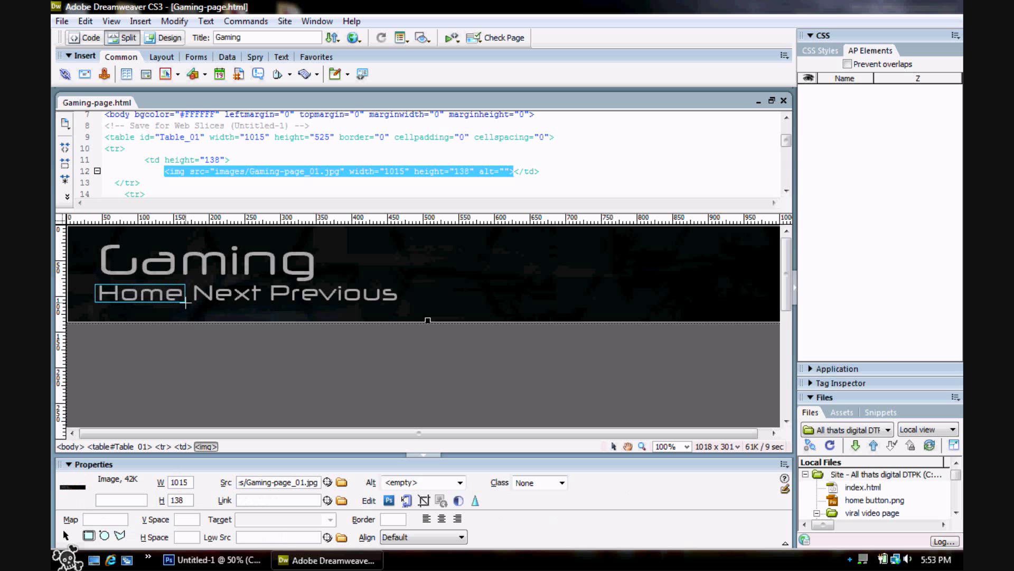
left_click_drag(96, 279, 188, 307)
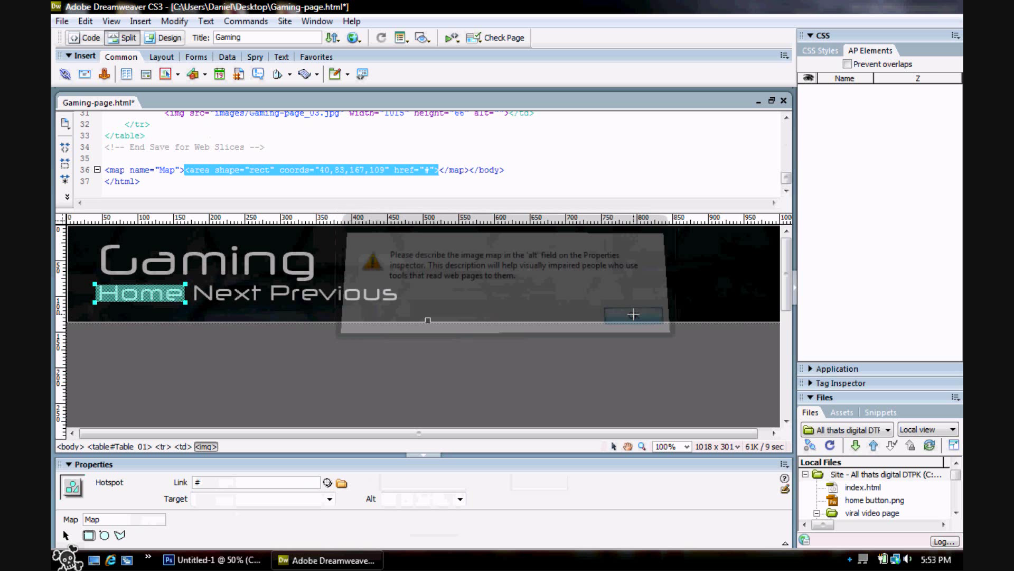
left_click(634, 316)
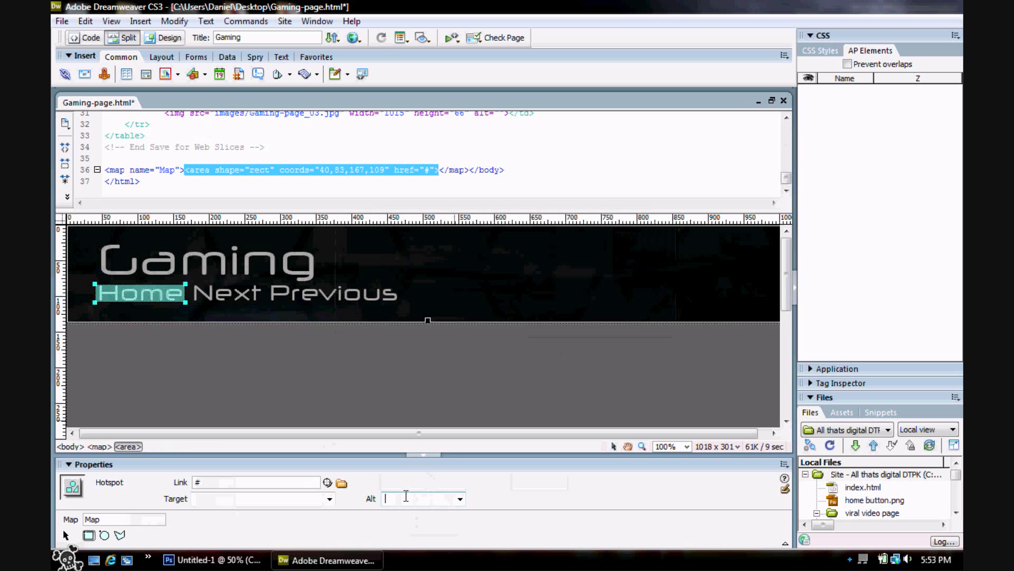
type("H")
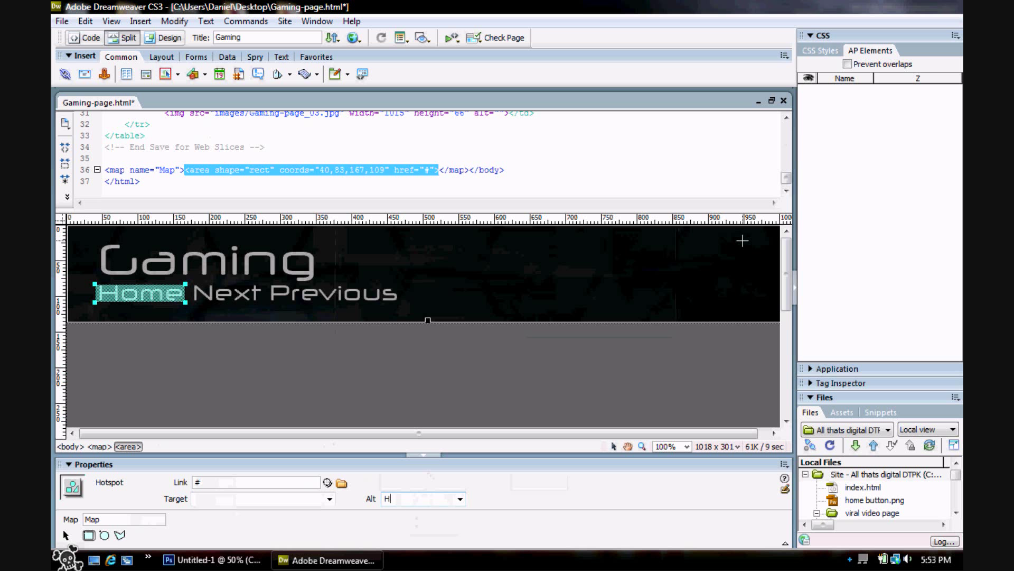
type("ome")
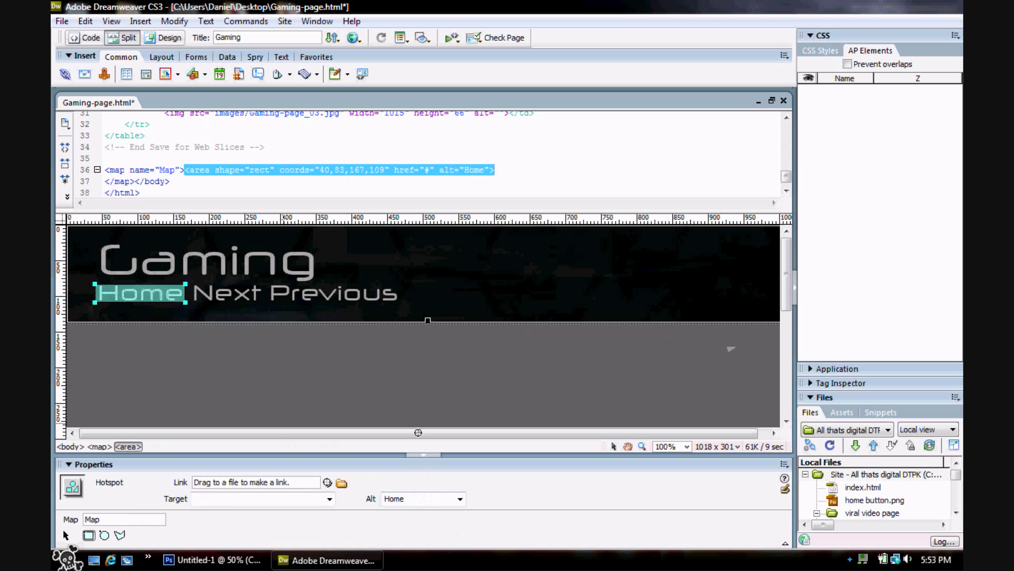
type("#")
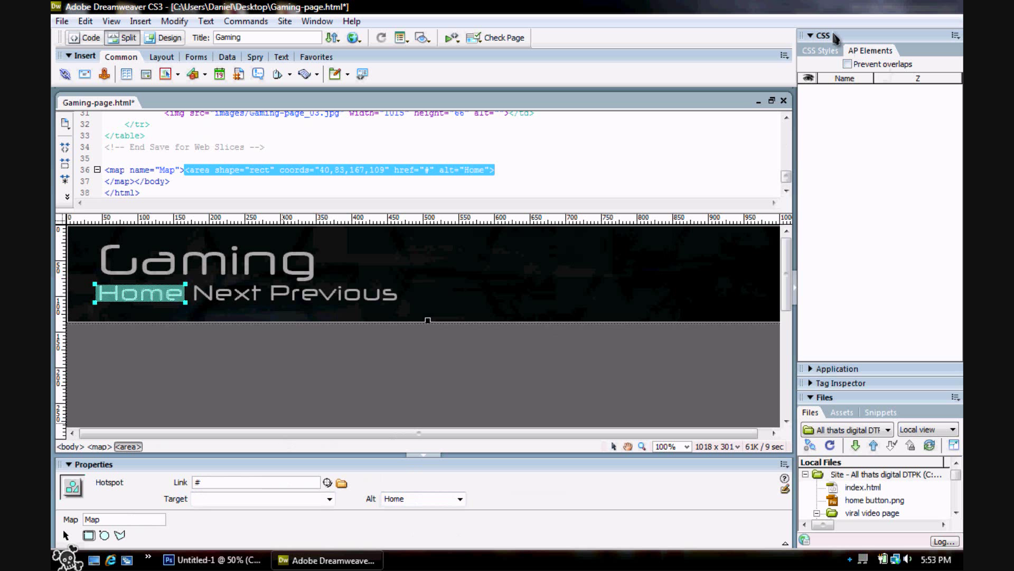
Point the Home hotspot's link to home page.html and add a Next hotspot with alt text Next
left_click(813, 35)
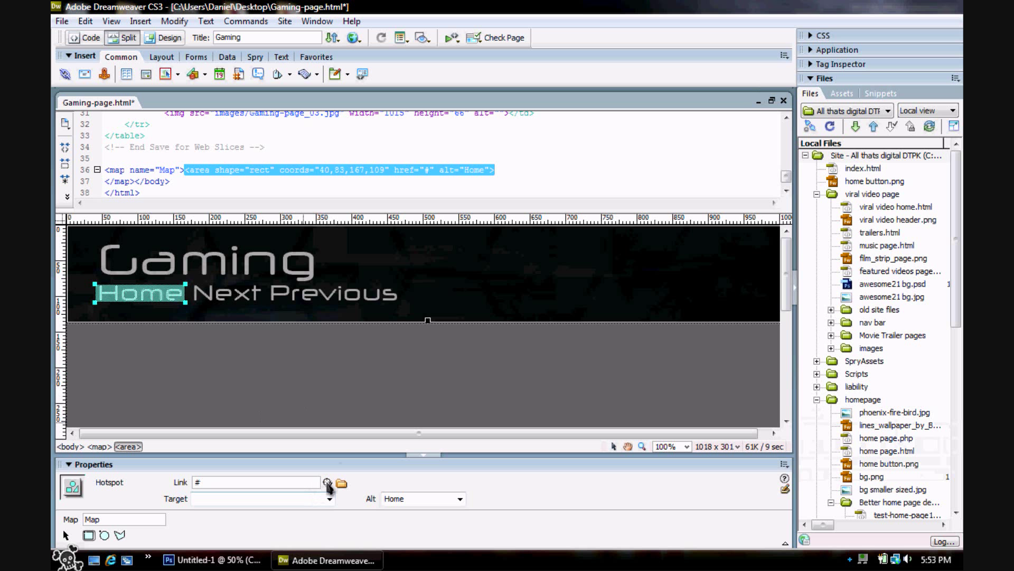
left_click(328, 482)
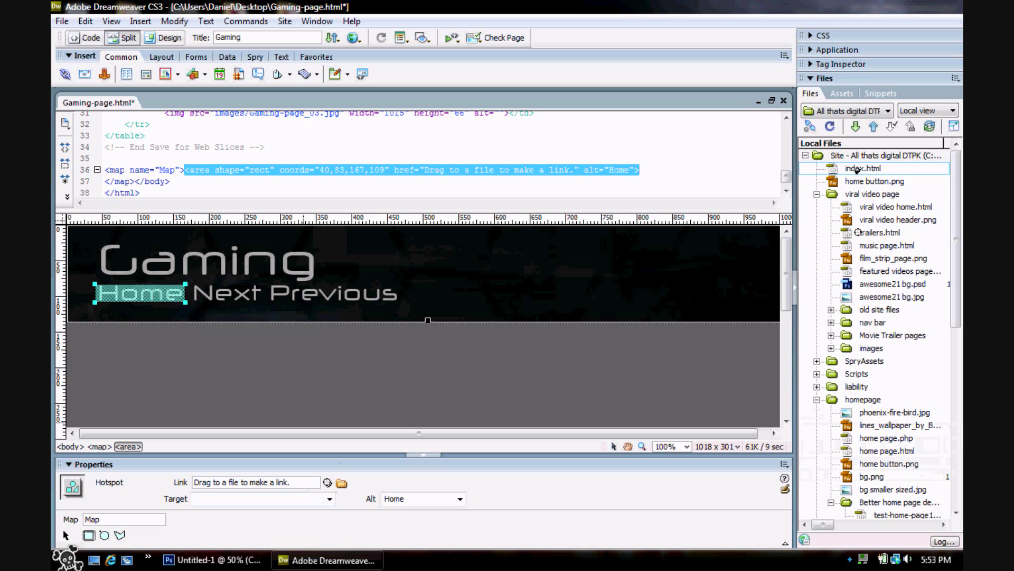
left_click(887, 245)
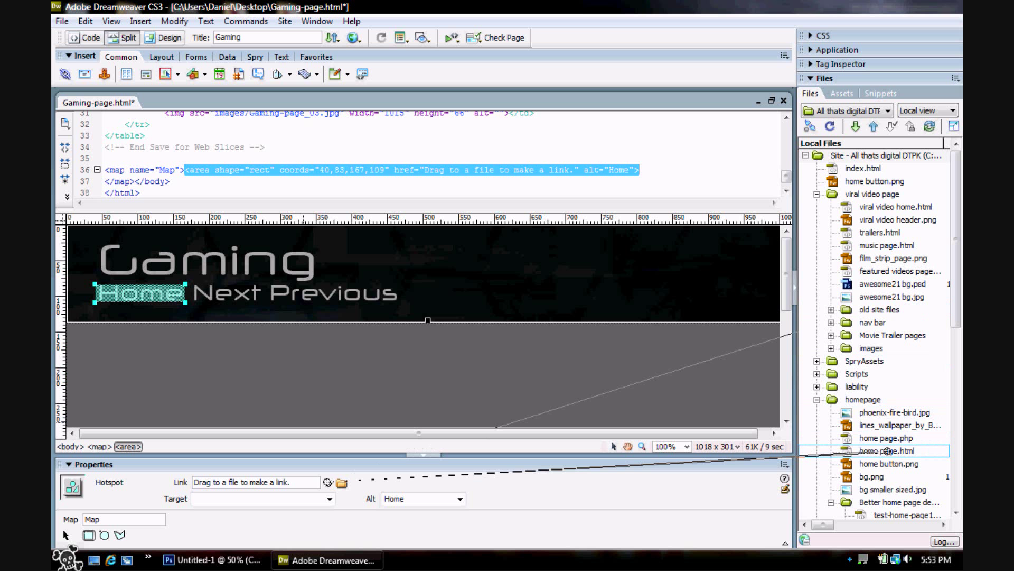
left_click_drag(328, 482, 887, 450)
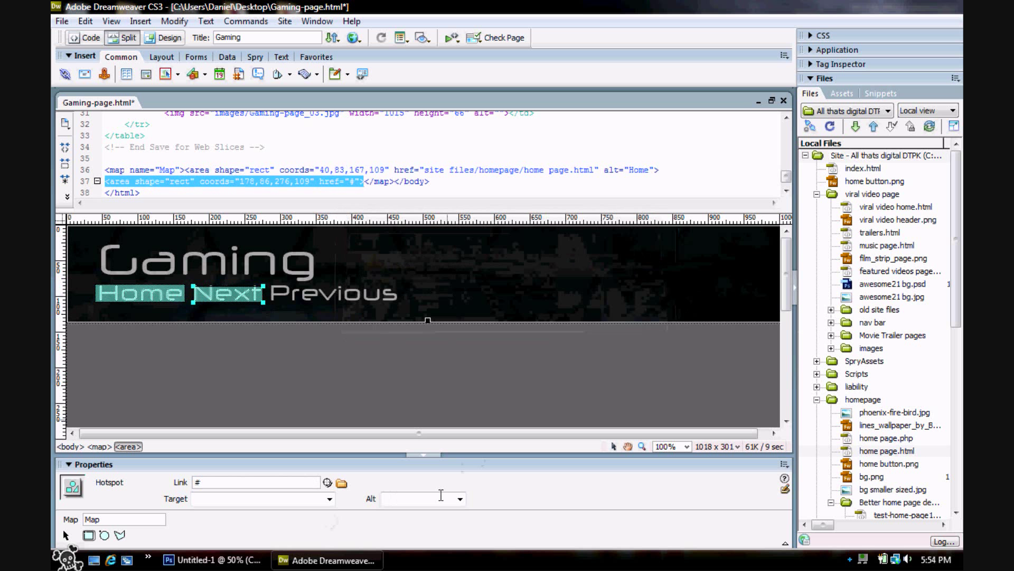
type("Next")
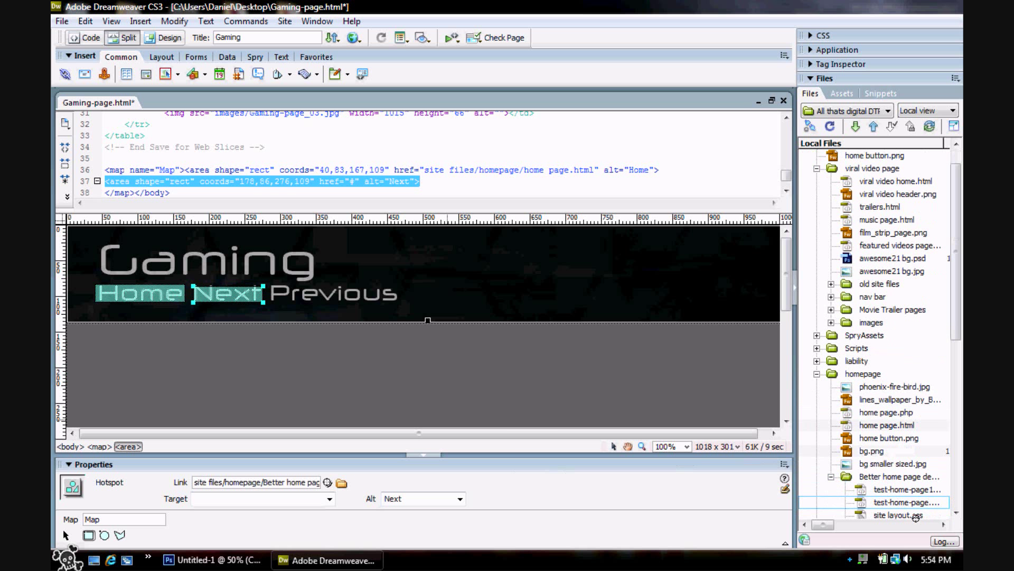
scroll("down", 3)
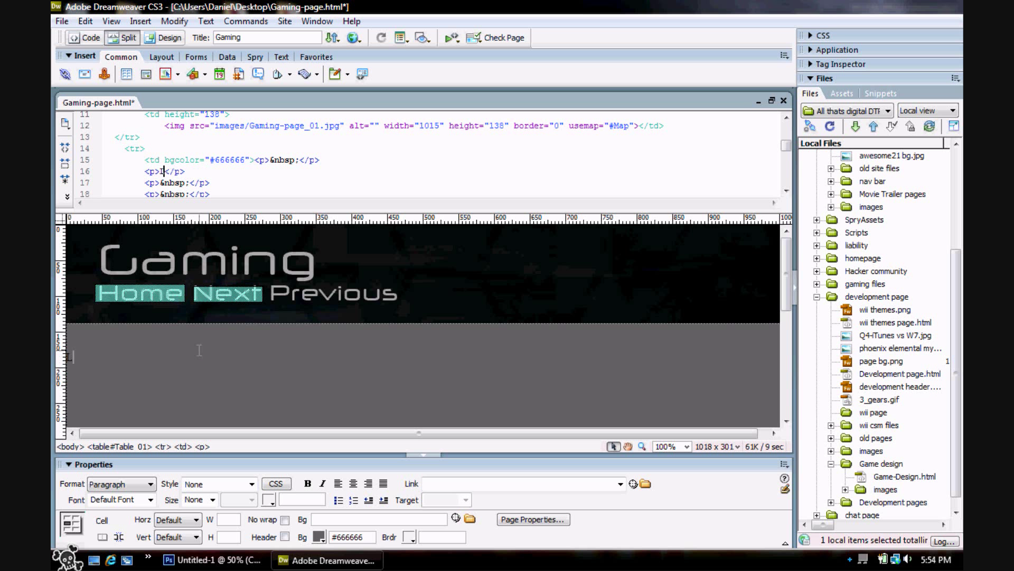
Add the text Latest games to the gray content area
type("Latest gam")
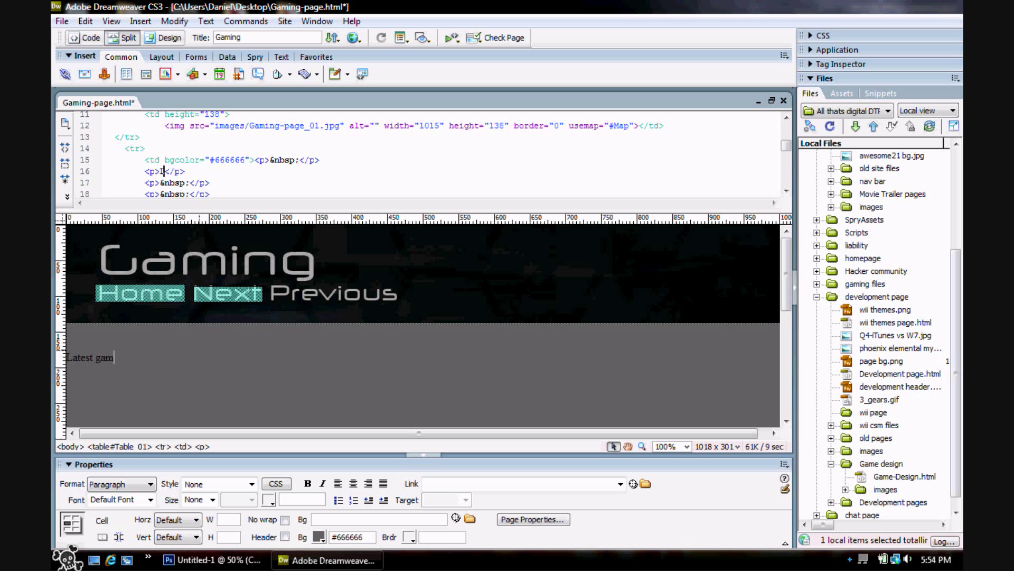
type("es")
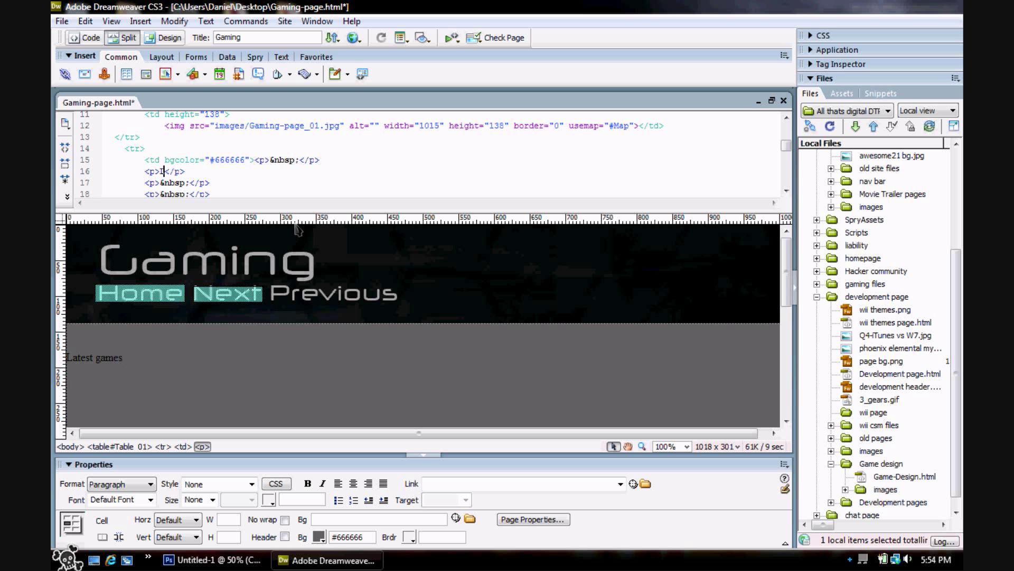
type("Latest games")
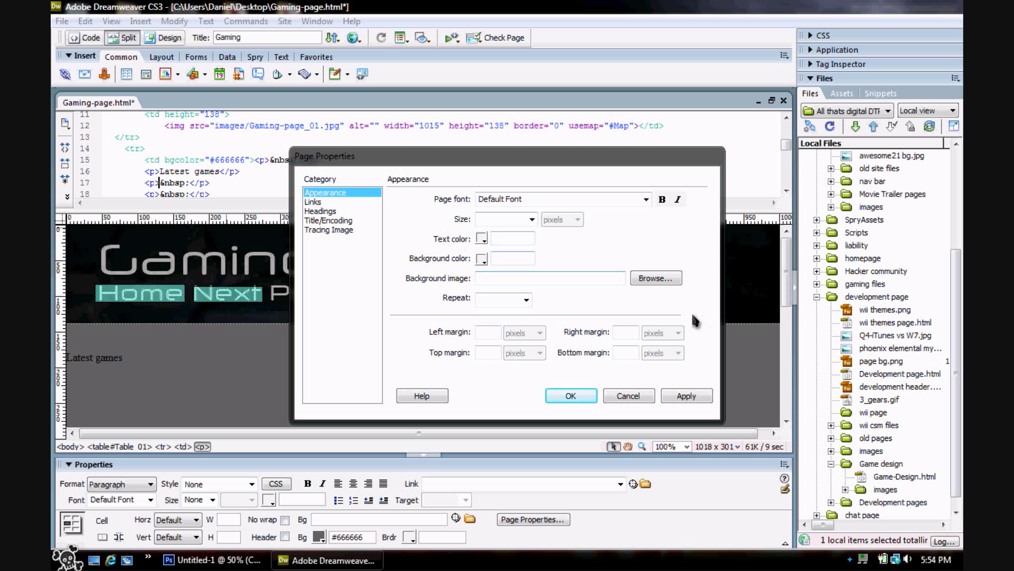
mouse_move(709, 254)
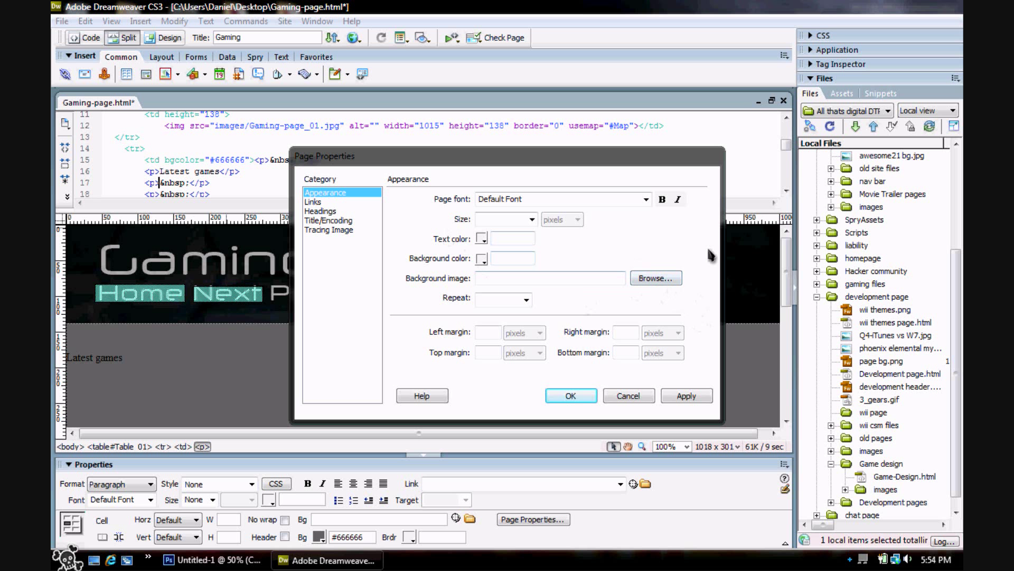
mouse_move(482, 258)
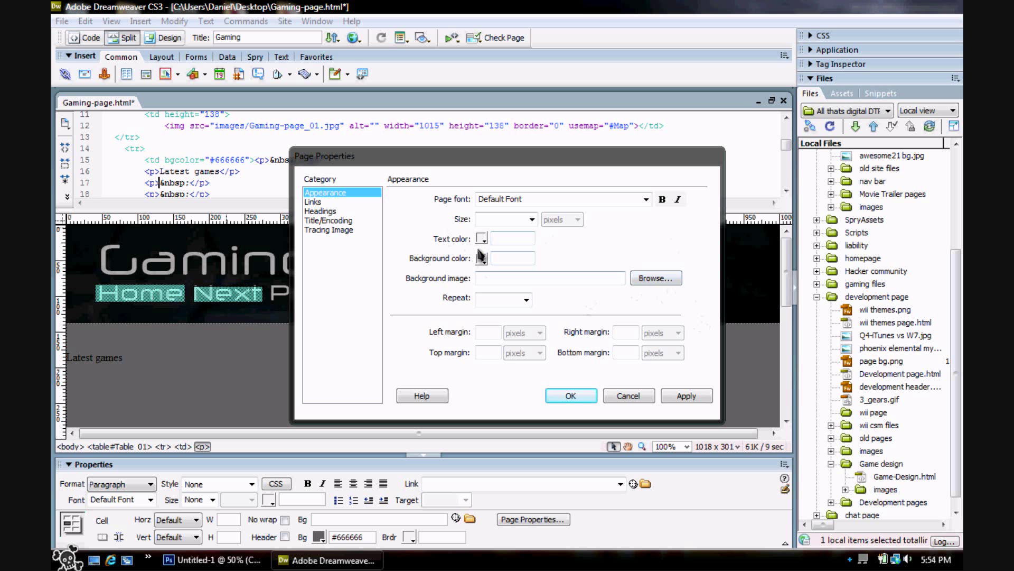
Give the page a #333333 background in Page Properties and preview it in Chrome
left_click(482, 258)
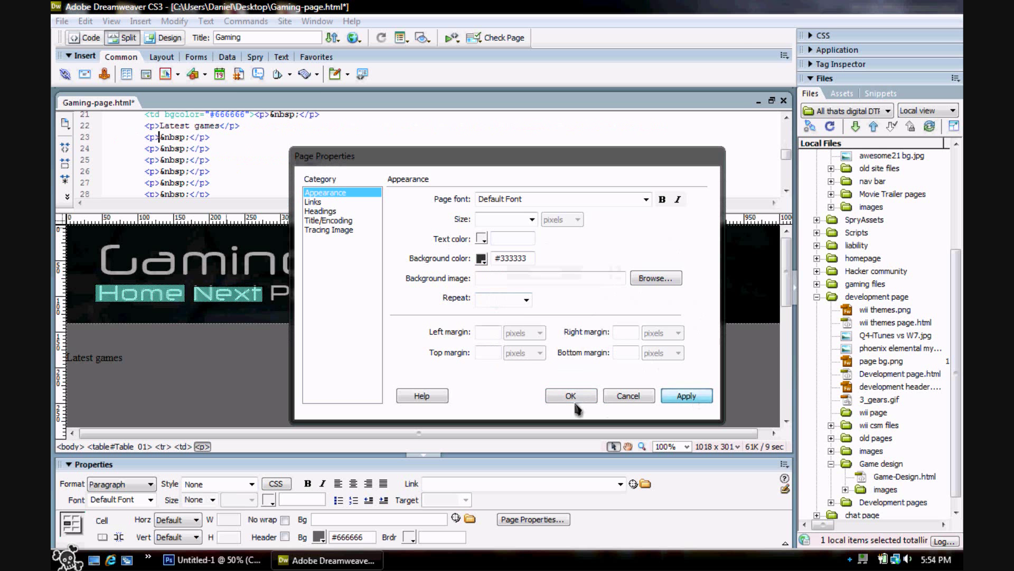
left_click(570, 396)
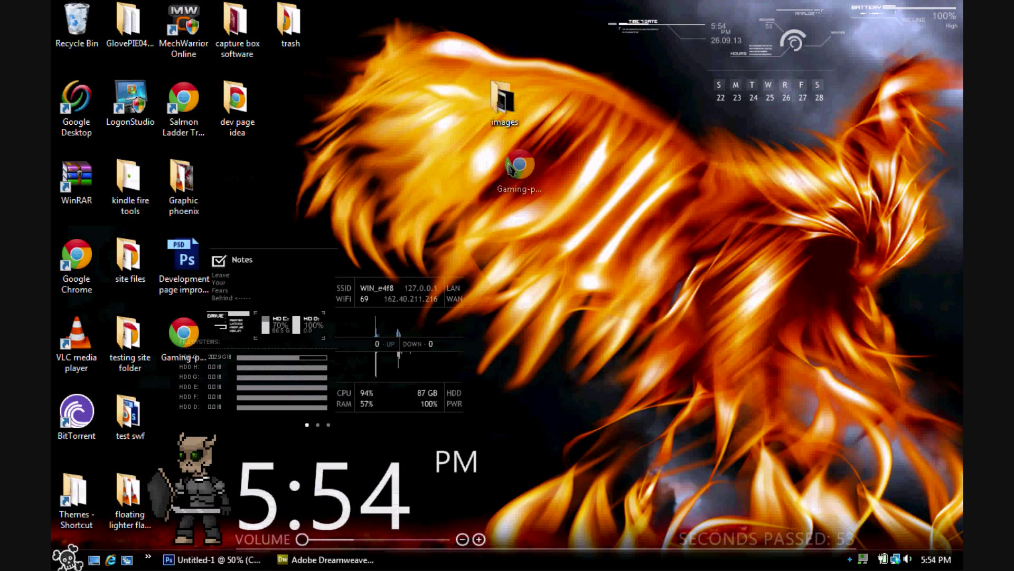
double_click(520, 167)
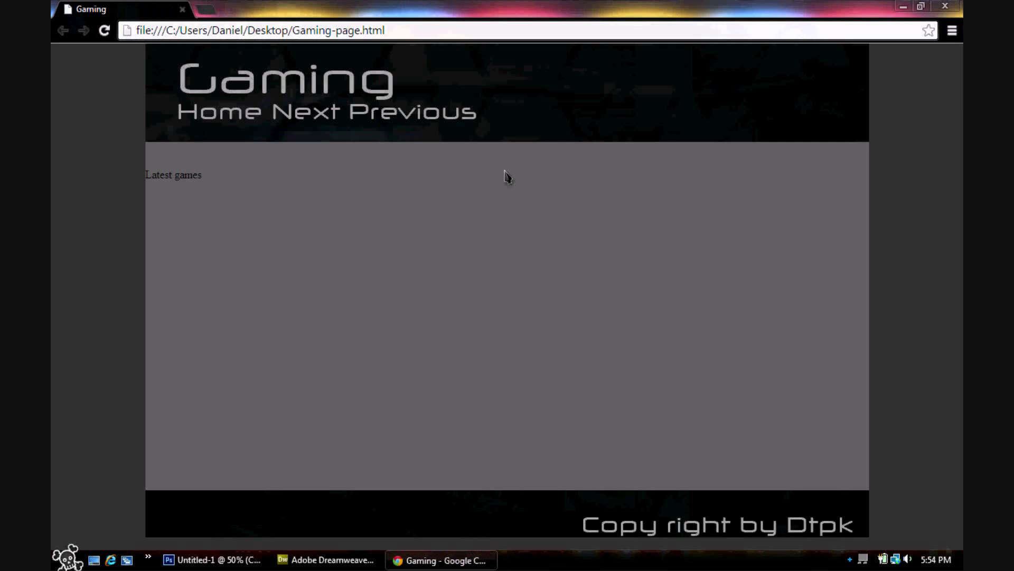